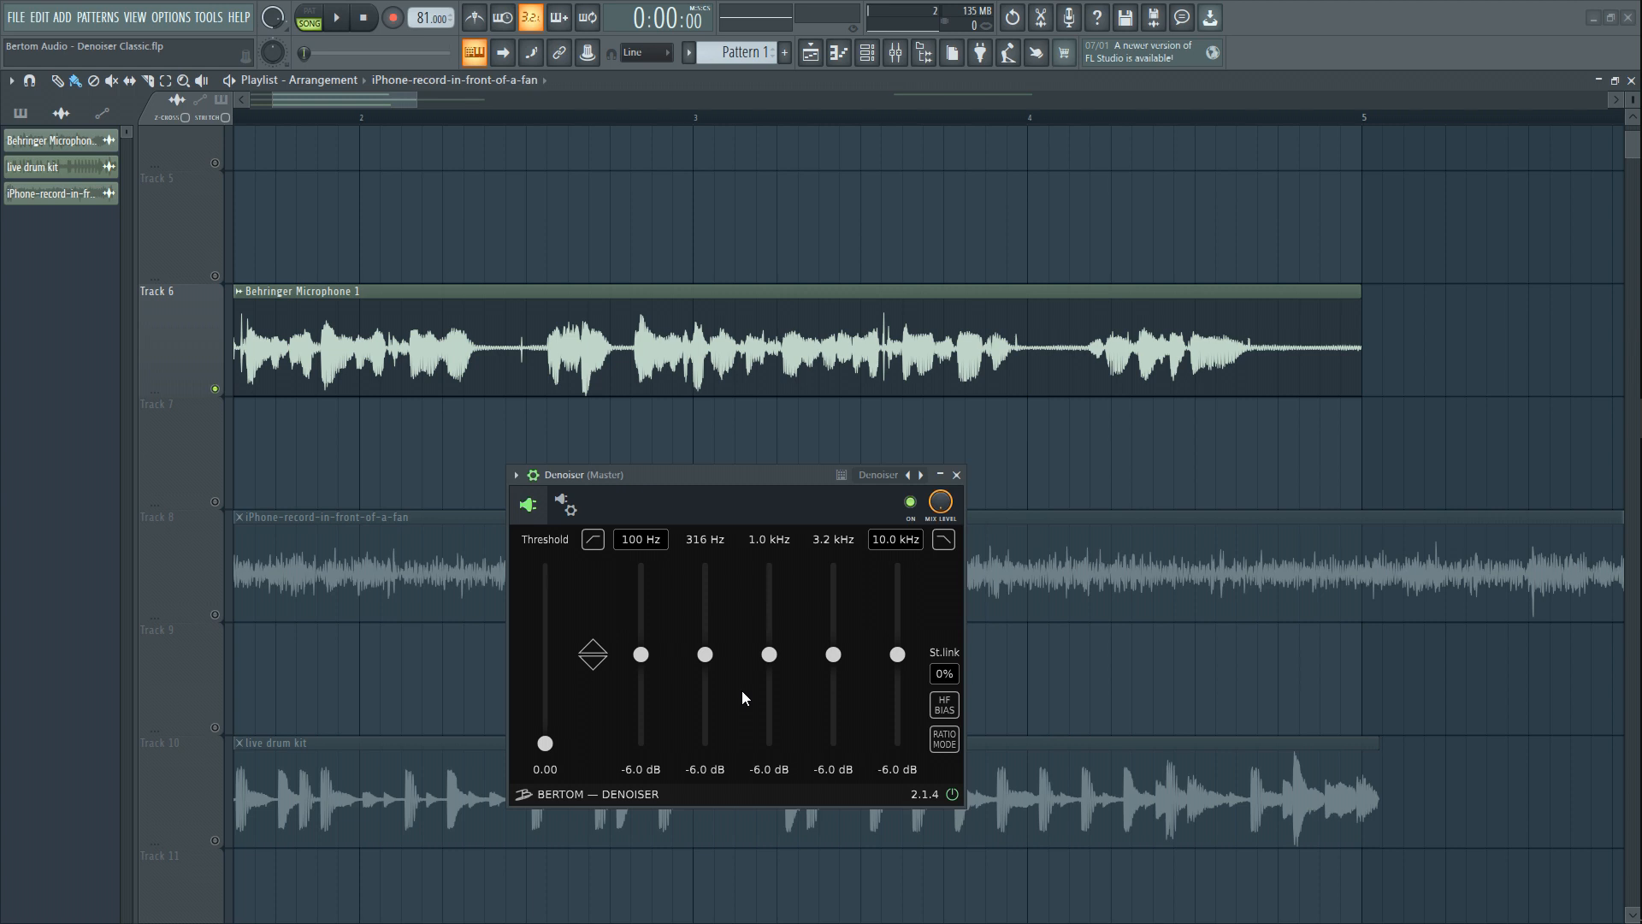
- Play the Behringer microphone voice take through the default Denoiser, then stop
{"action": "left_click", "coordinate": [334, 18]}
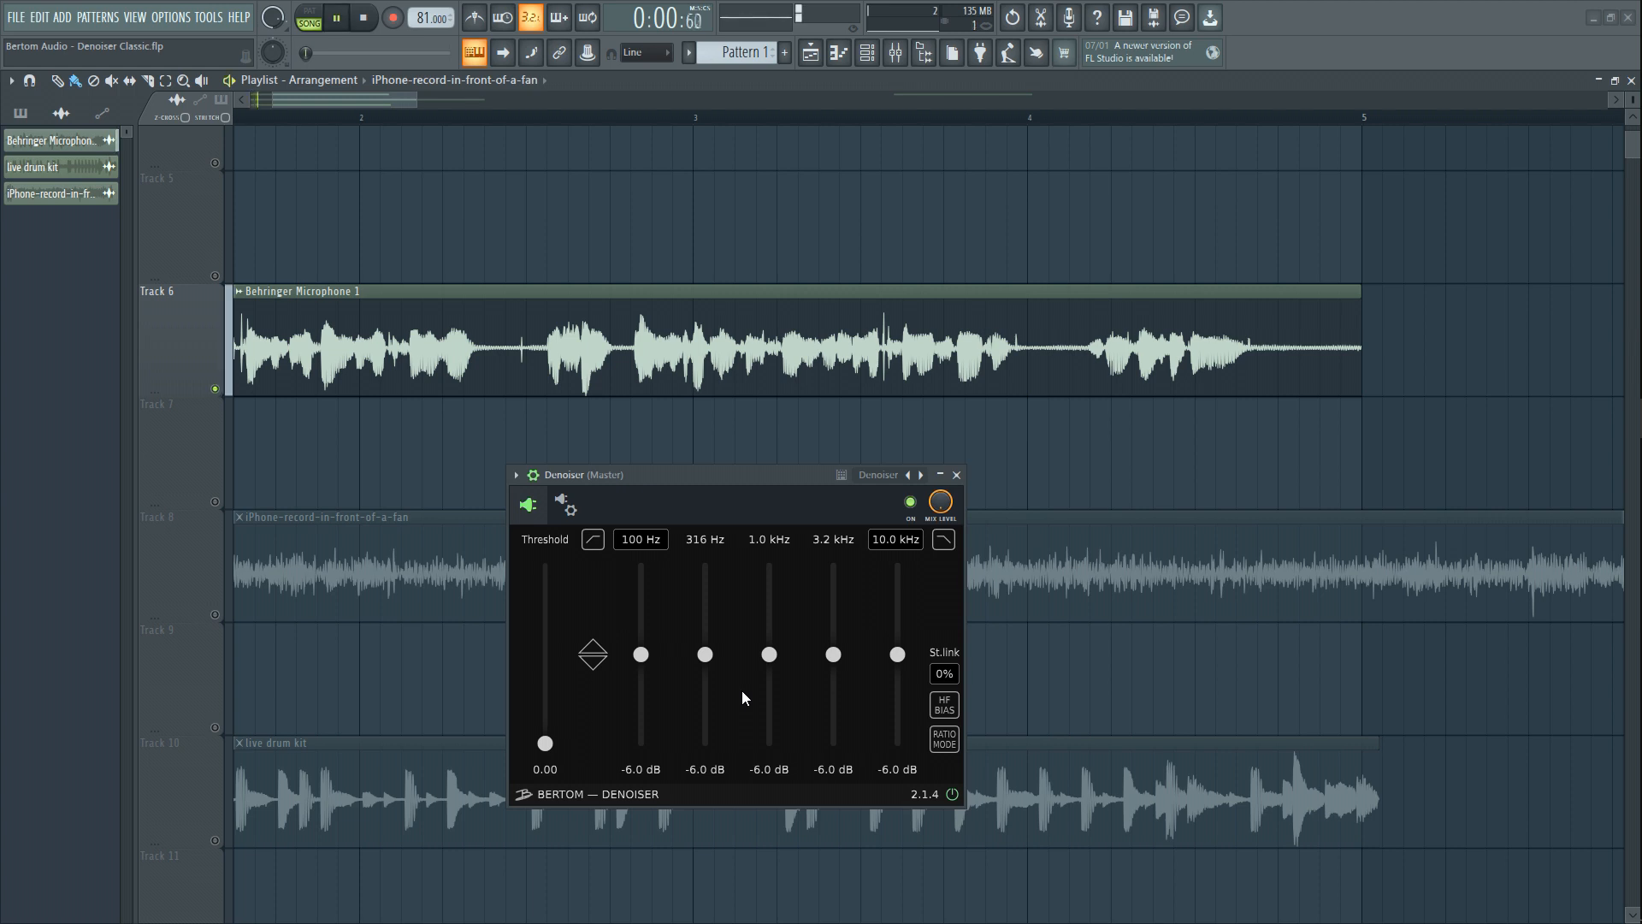
{"action": "left_click", "coordinate": [335, 18]}
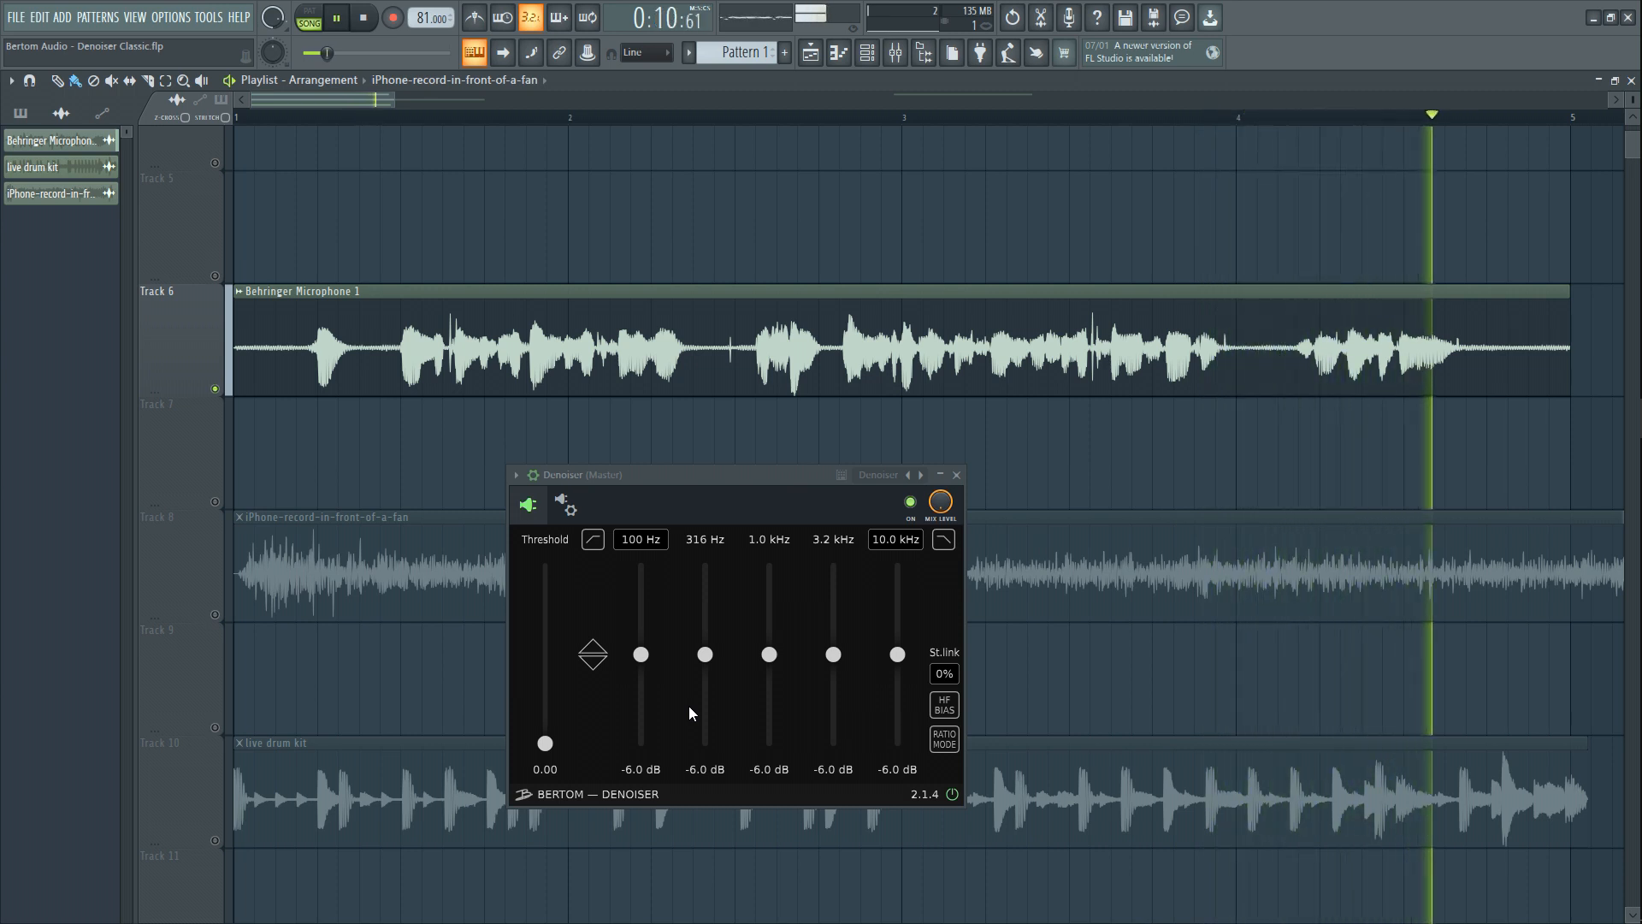
{"action": "left_click", "coordinate": [363, 18]}
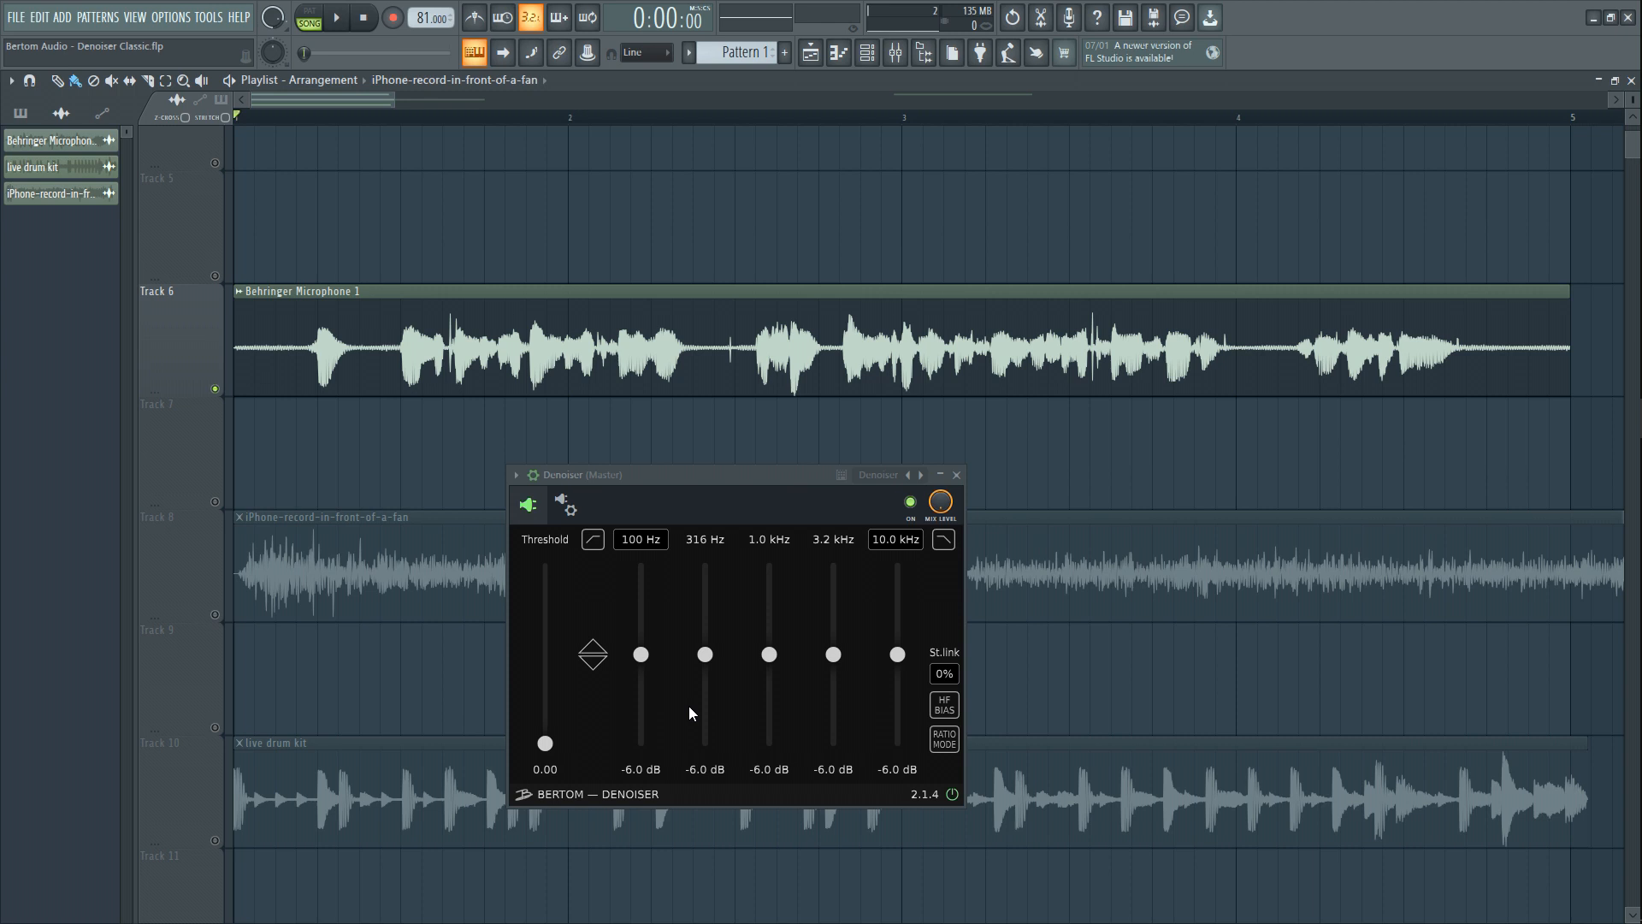
{"action": "mouse_move", "coordinate": [295, 340]}
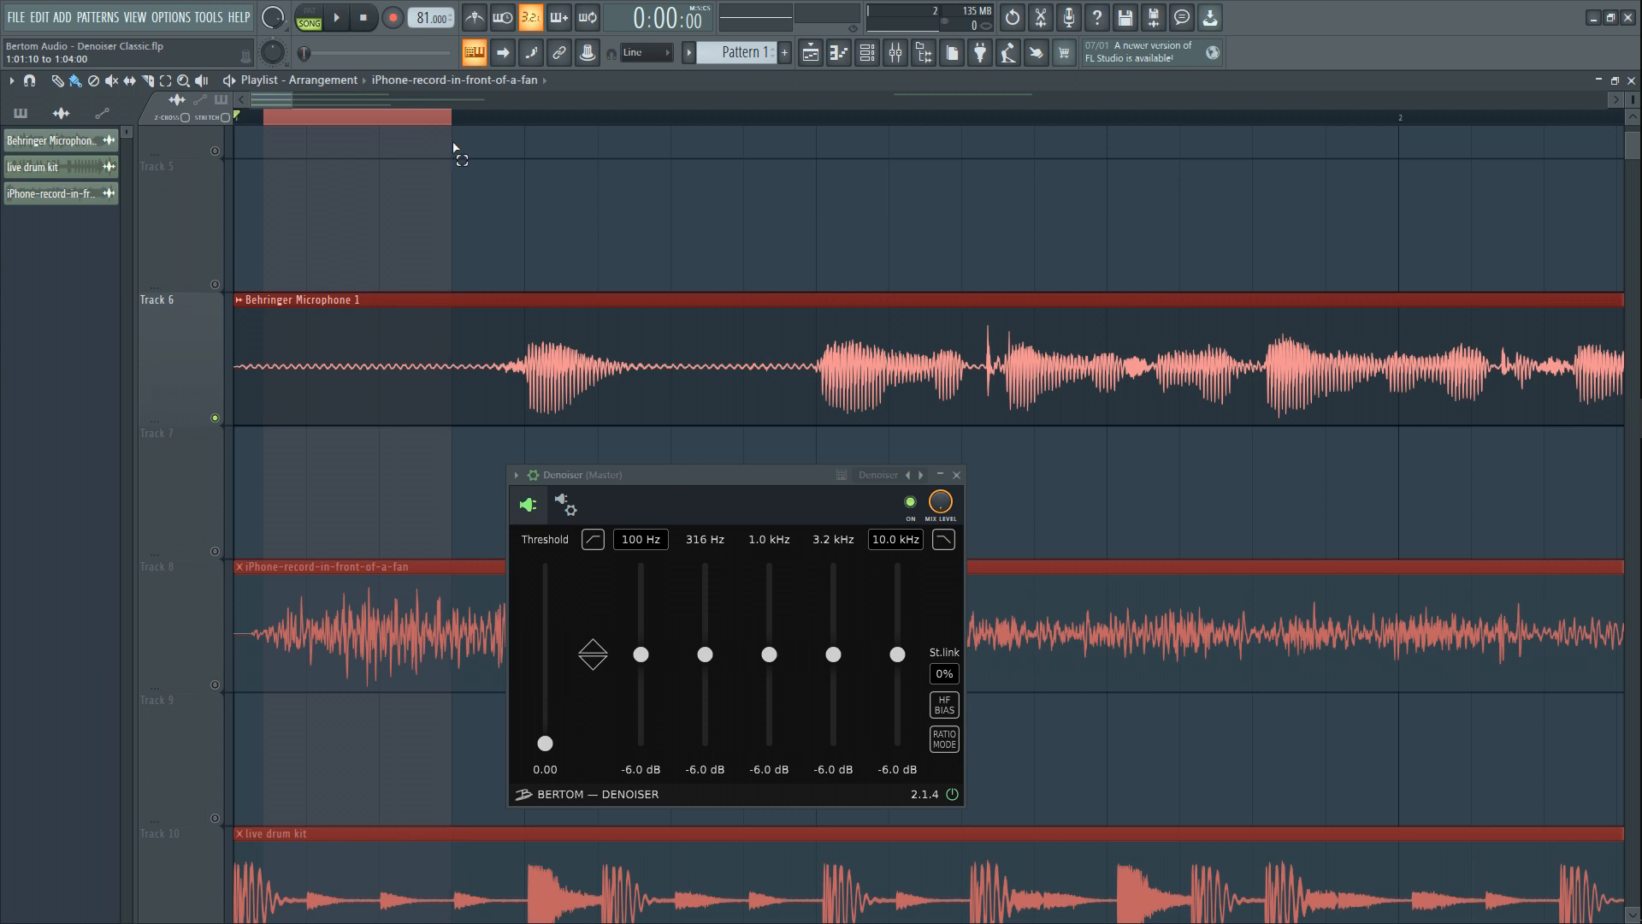
- Play the noise-only loop with threshold 0.98 and bands near -30 dB
{"action": "left_click", "coordinate": [334, 18]}
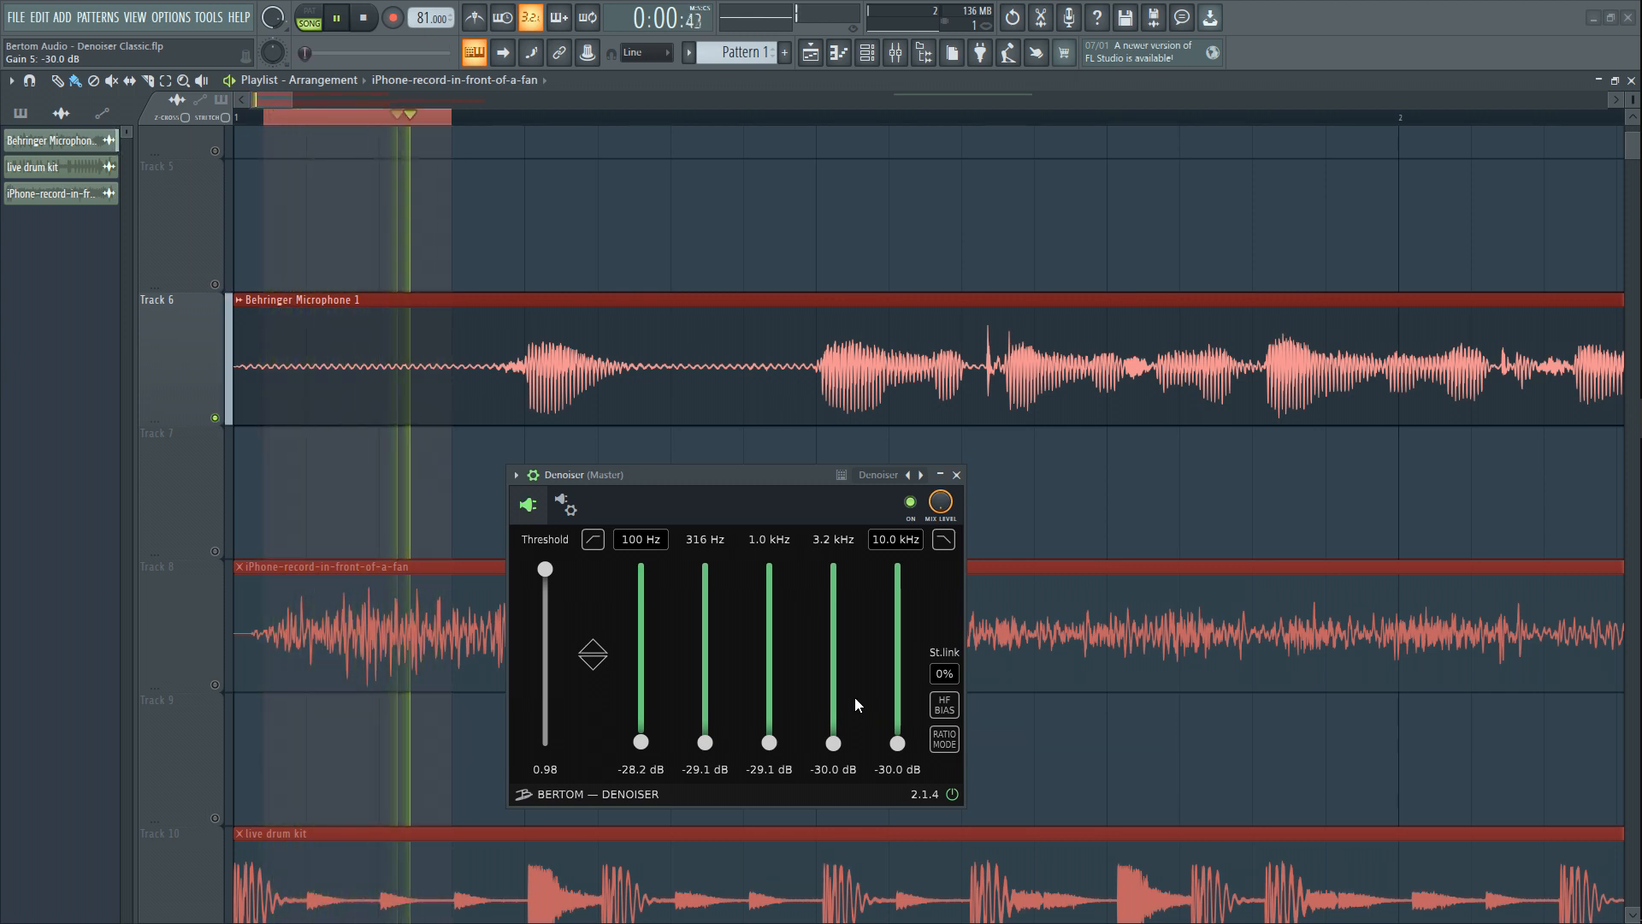
{"action": "mouse_move", "coordinate": [684, 658]}
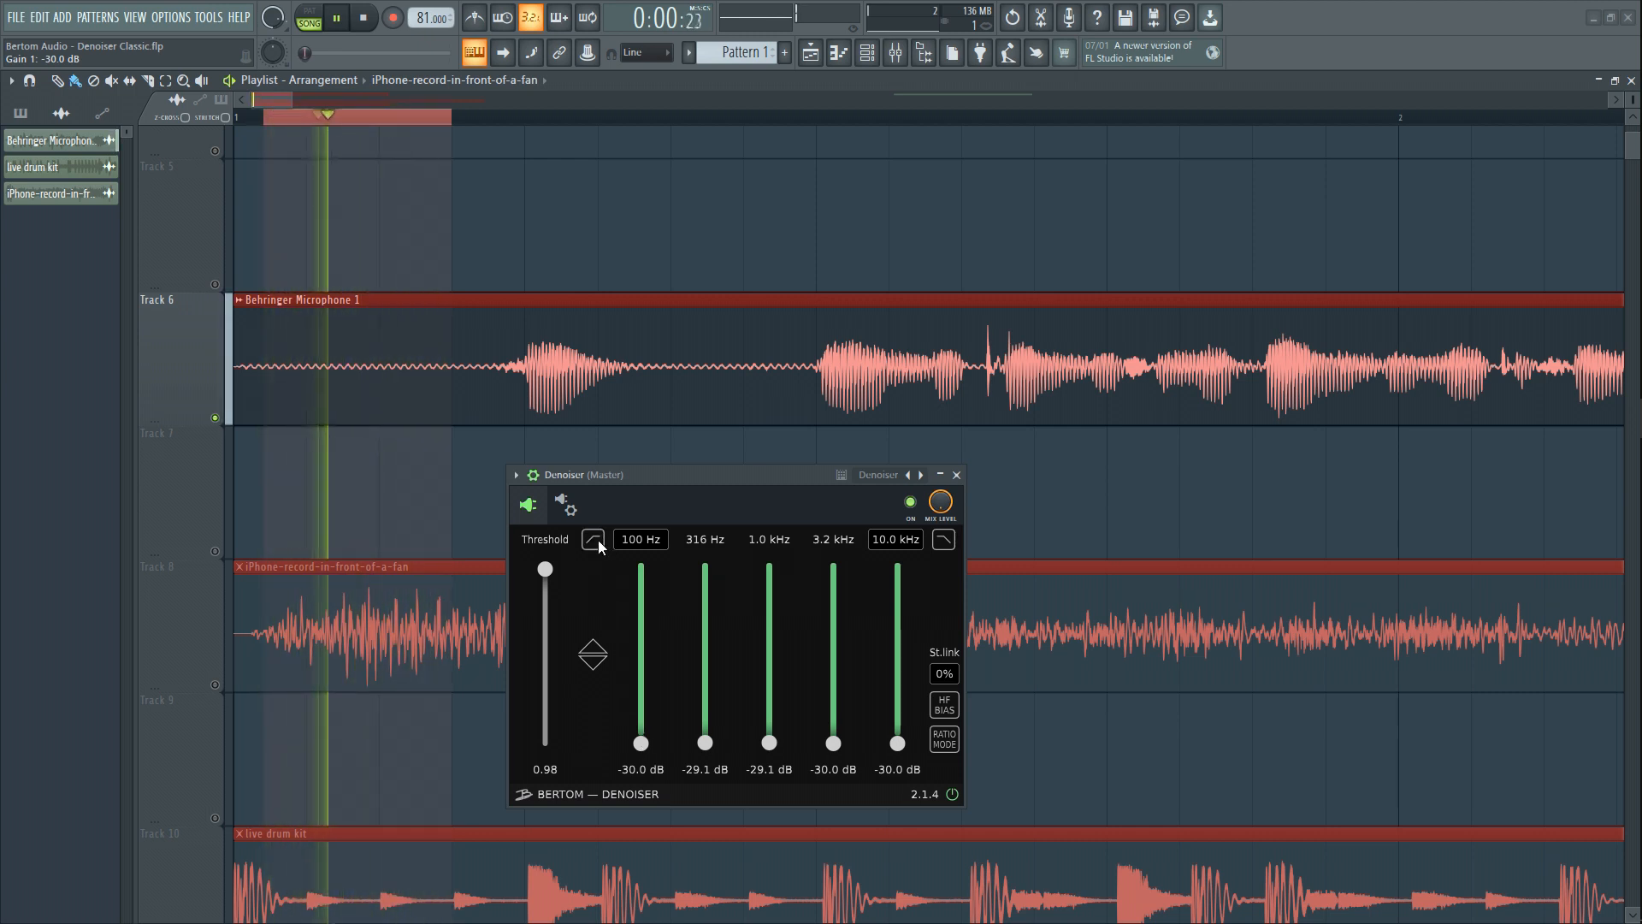
- Switch on the Denoiser's low-frequency cut filter at 183 Hz
{"action": "left_click", "coordinate": [593, 537]}
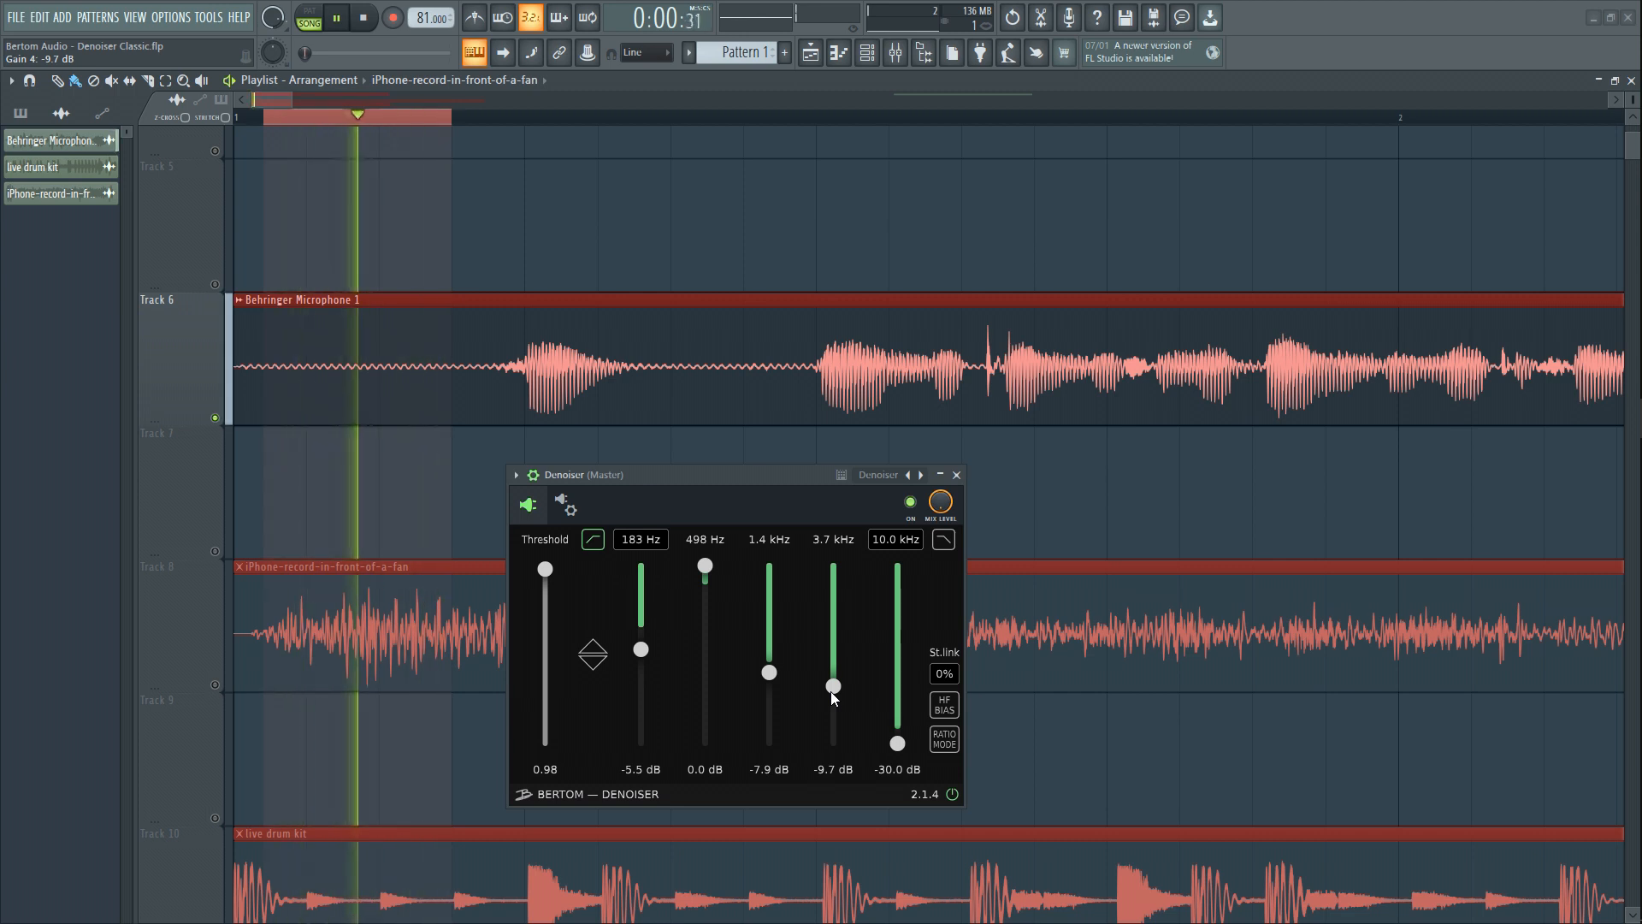
- Apply Denoiser threshold 0.50, upper bands -10.6 dB, 7.4 kHz top and HF bias
{"action": "left_click", "coordinate": [941, 704]}
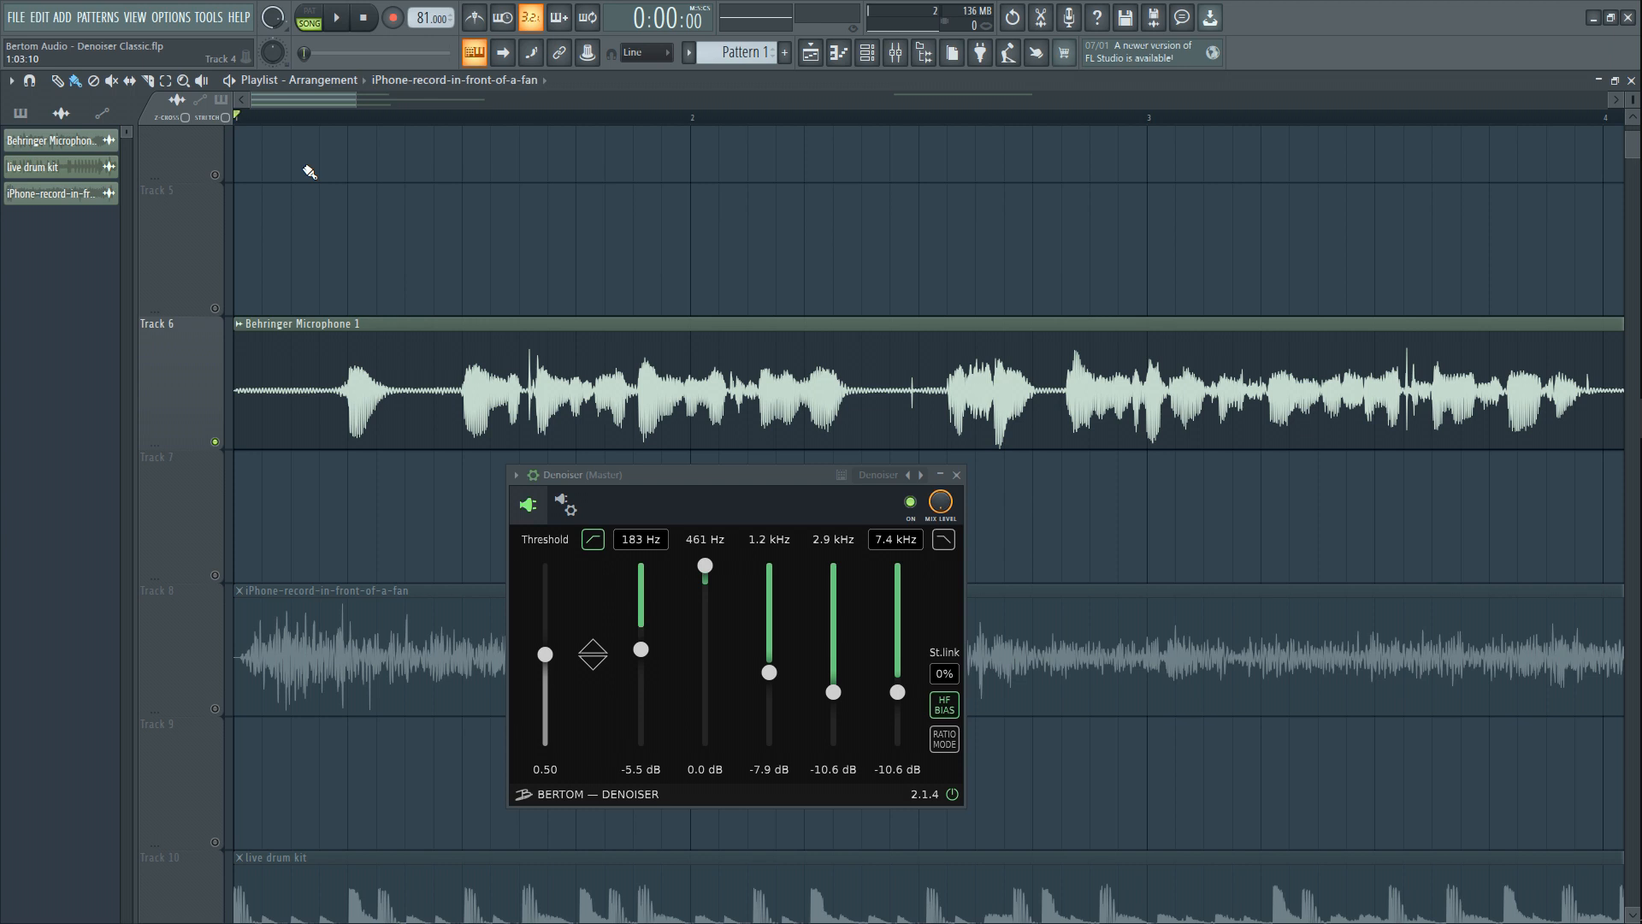
- Play the voice take, switching the low-frequency cut off and back on to compare
{"action": "left_click", "coordinate": [335, 18]}
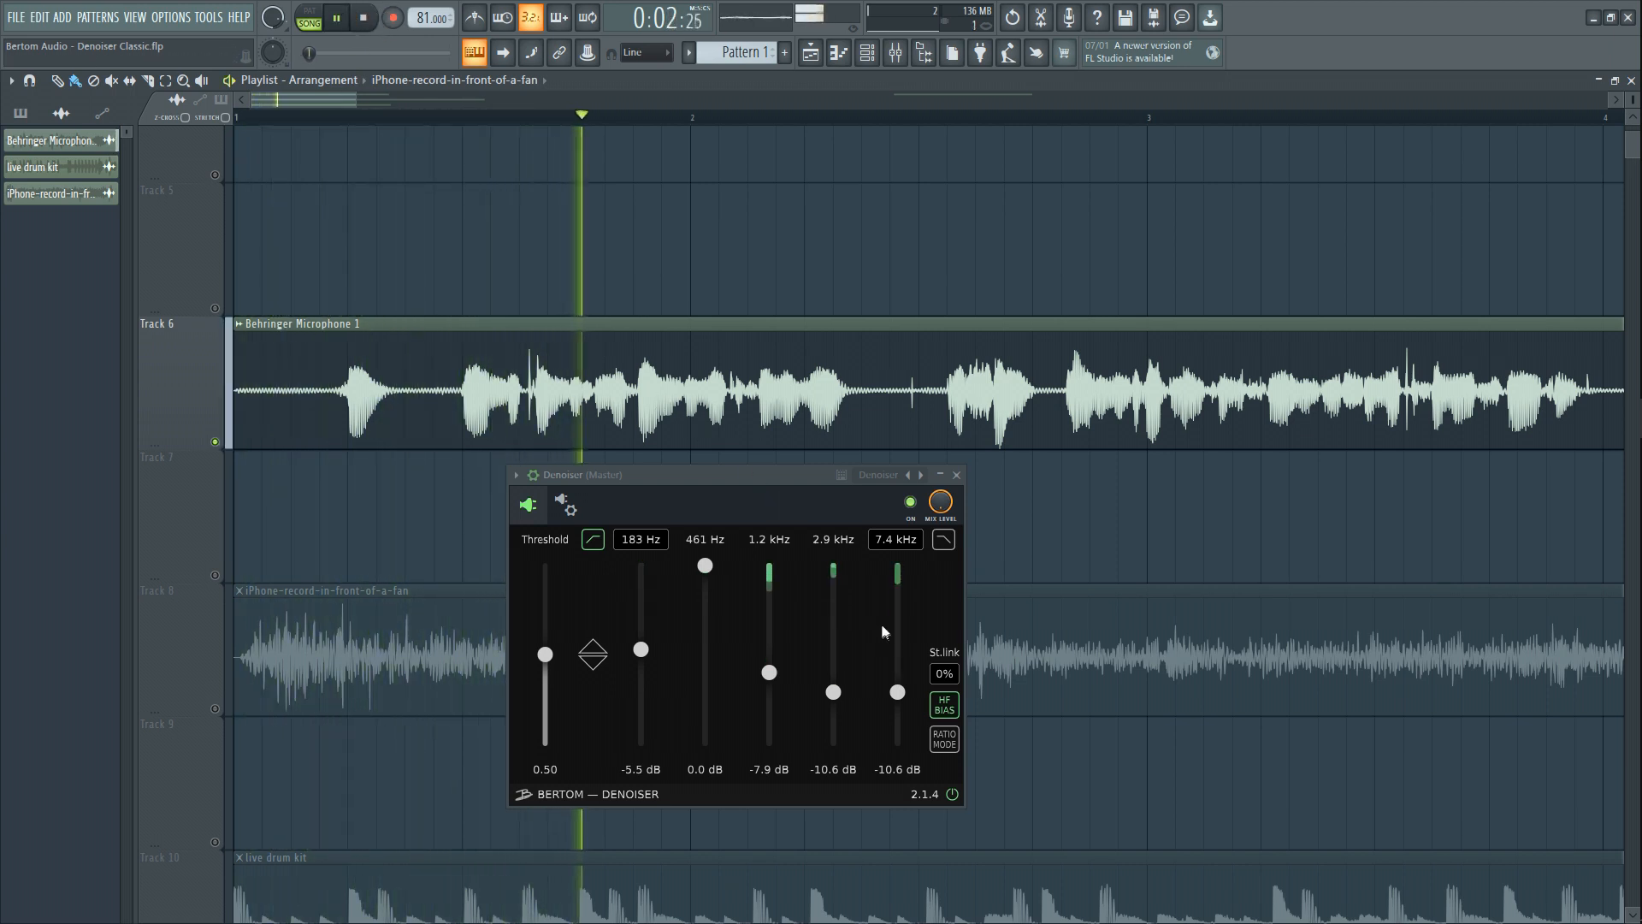
{"action": "left_click", "coordinate": [592, 540]}
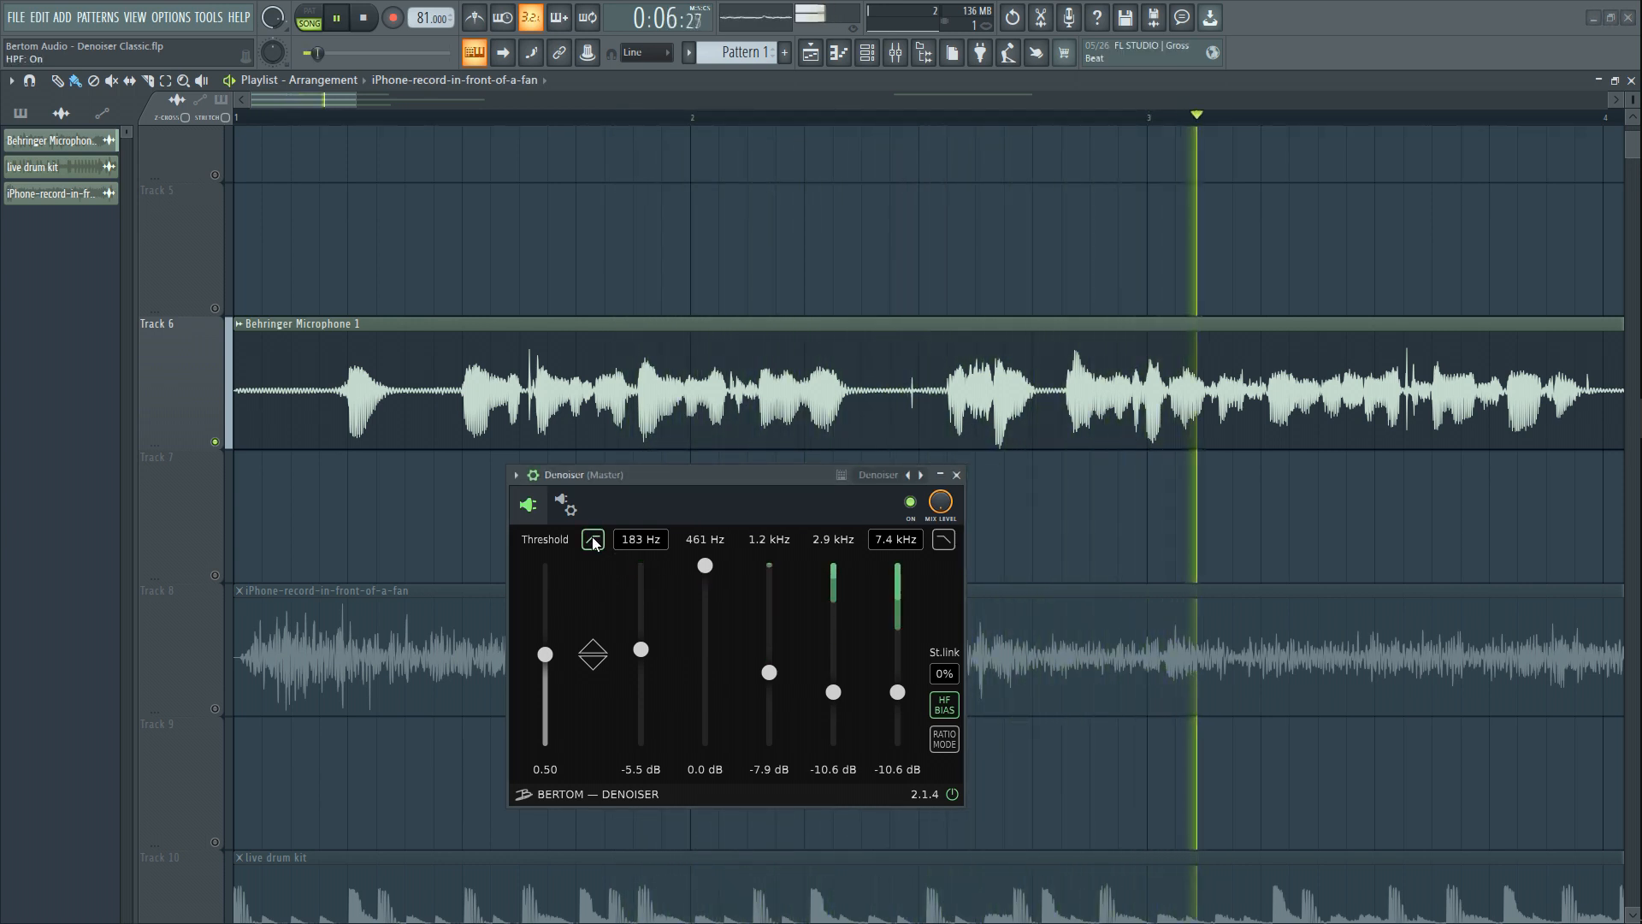
{"action": "left_click", "coordinate": [593, 537]}
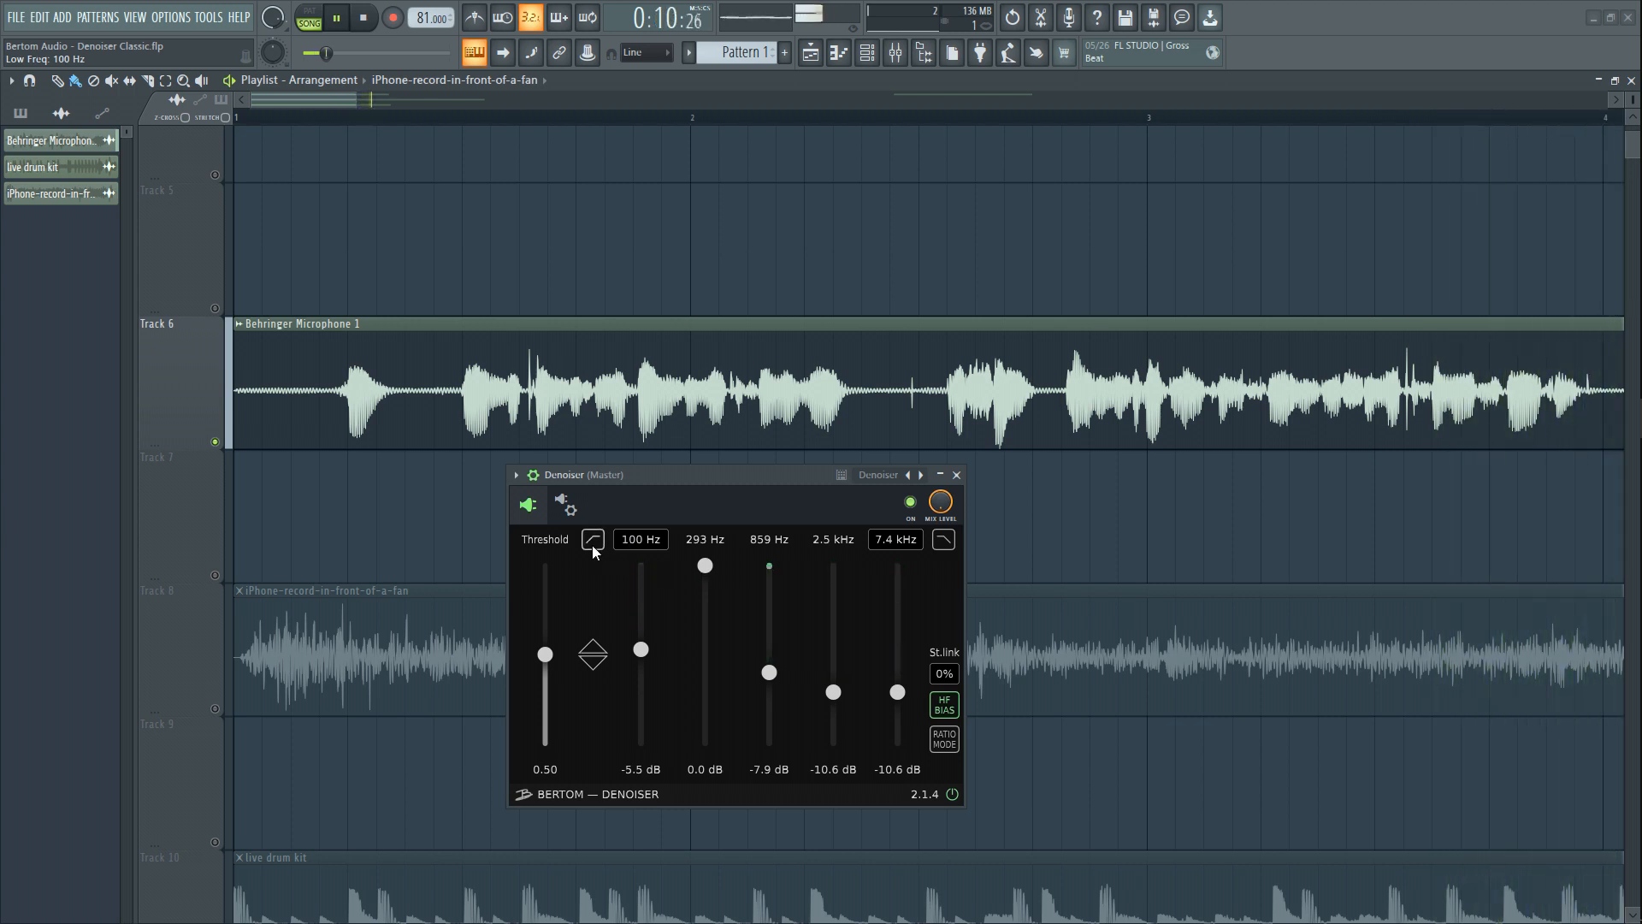
{"action": "left_click", "coordinate": [363, 18]}
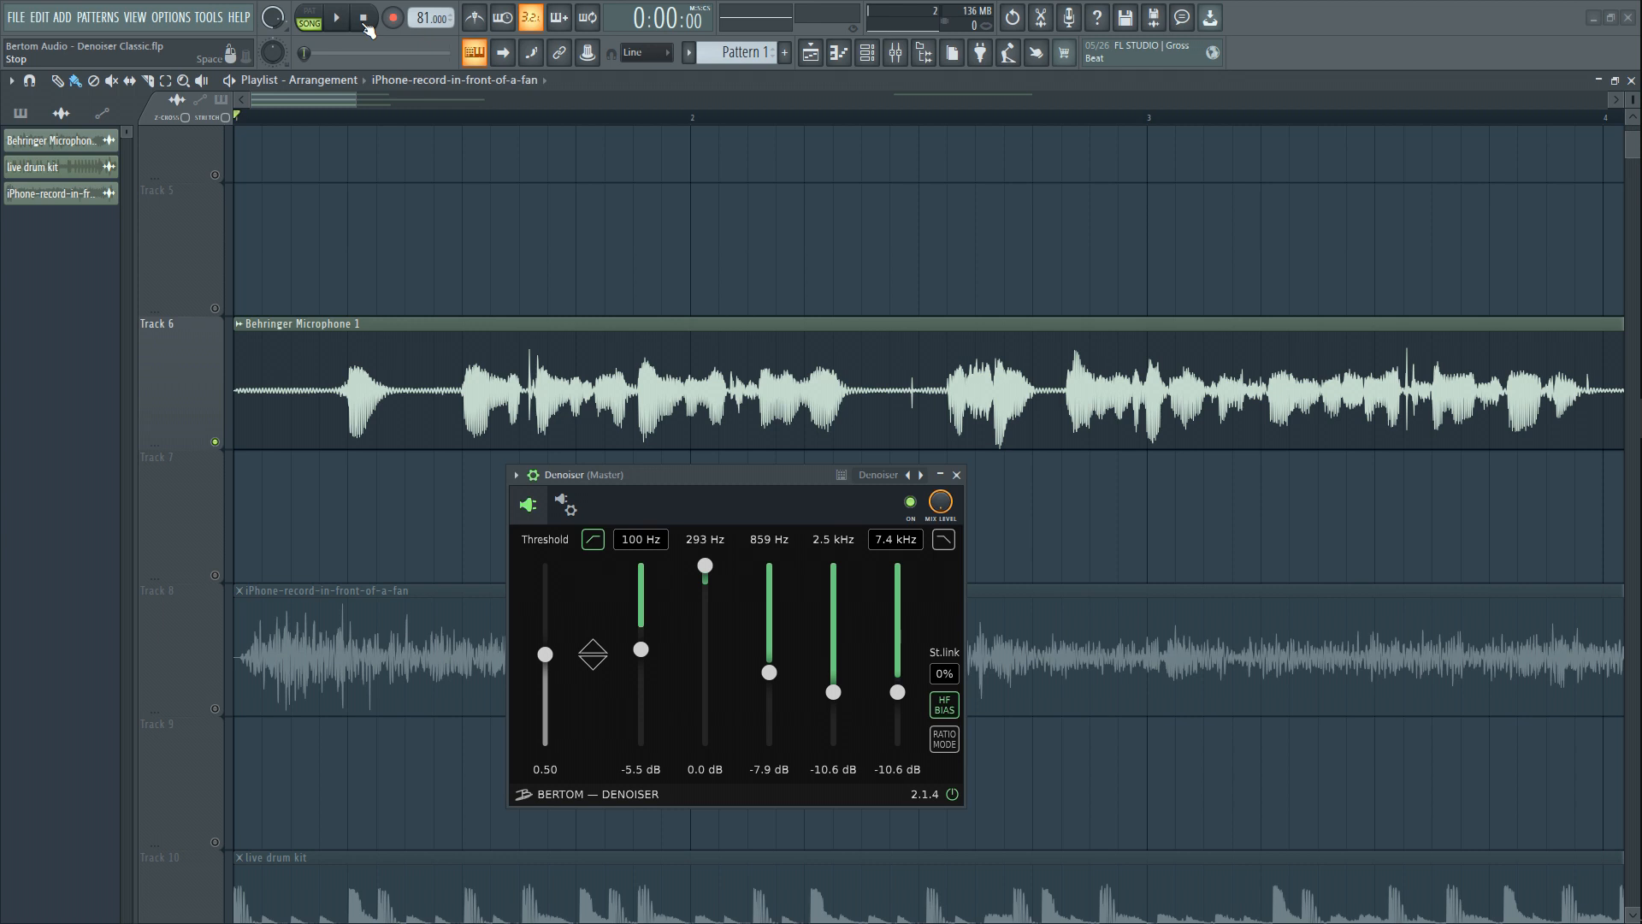
{"action": "left_click", "coordinate": [361, 18]}
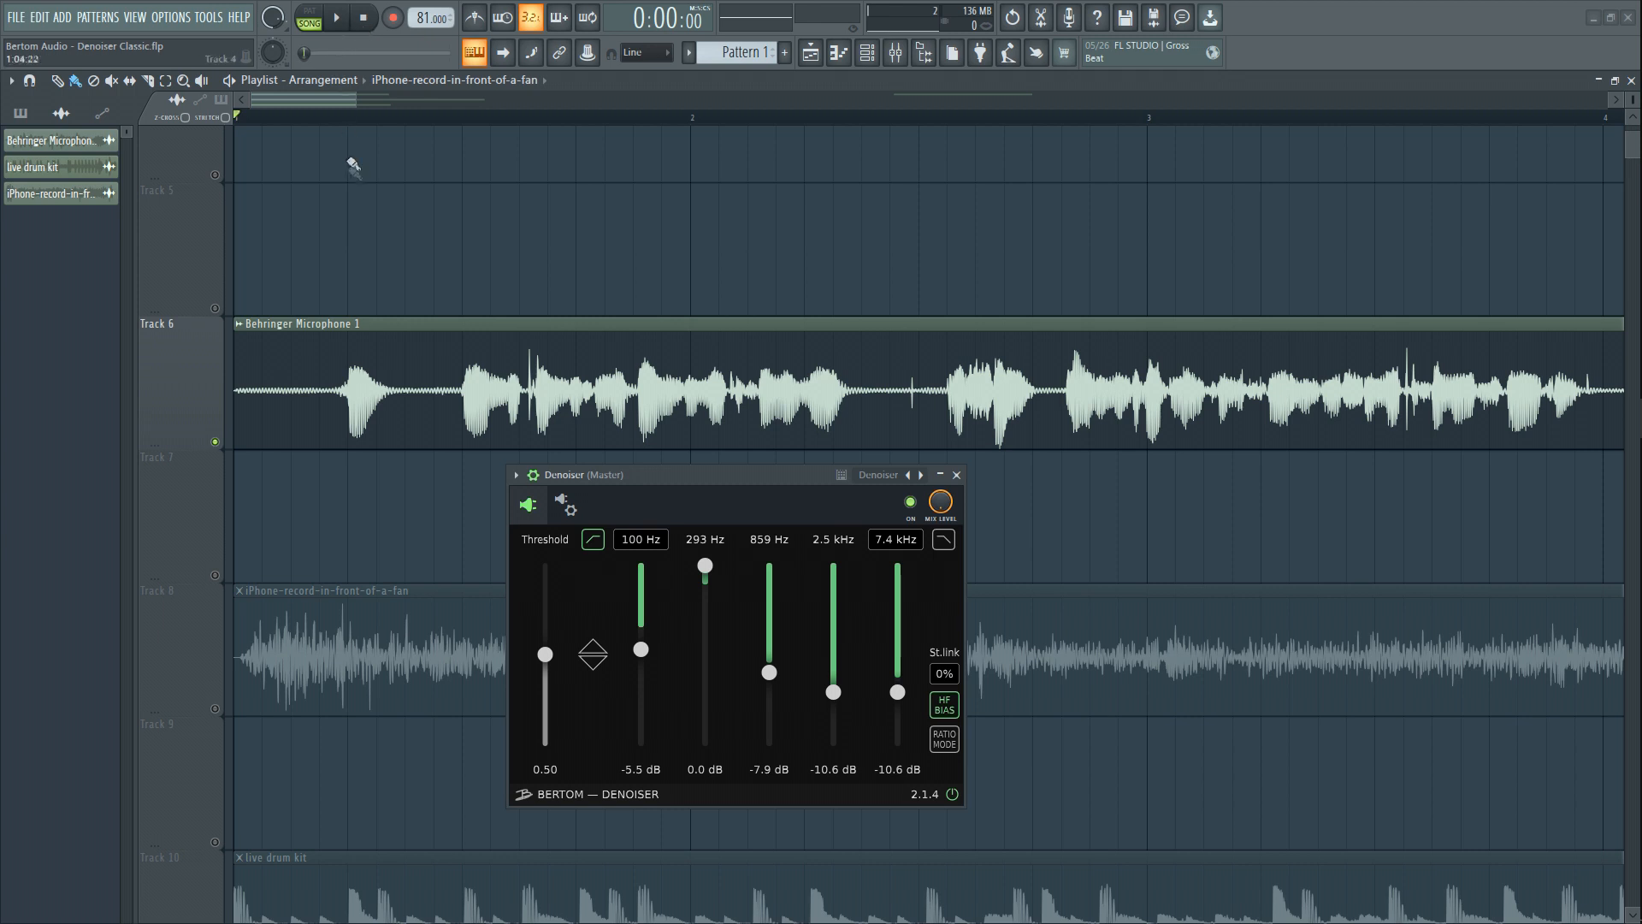
- Replay the voice take to settle band gains at -4.9, 0, -10.1, -10.9, -10.3 dB
{"action": "left_click", "coordinate": [334, 18]}
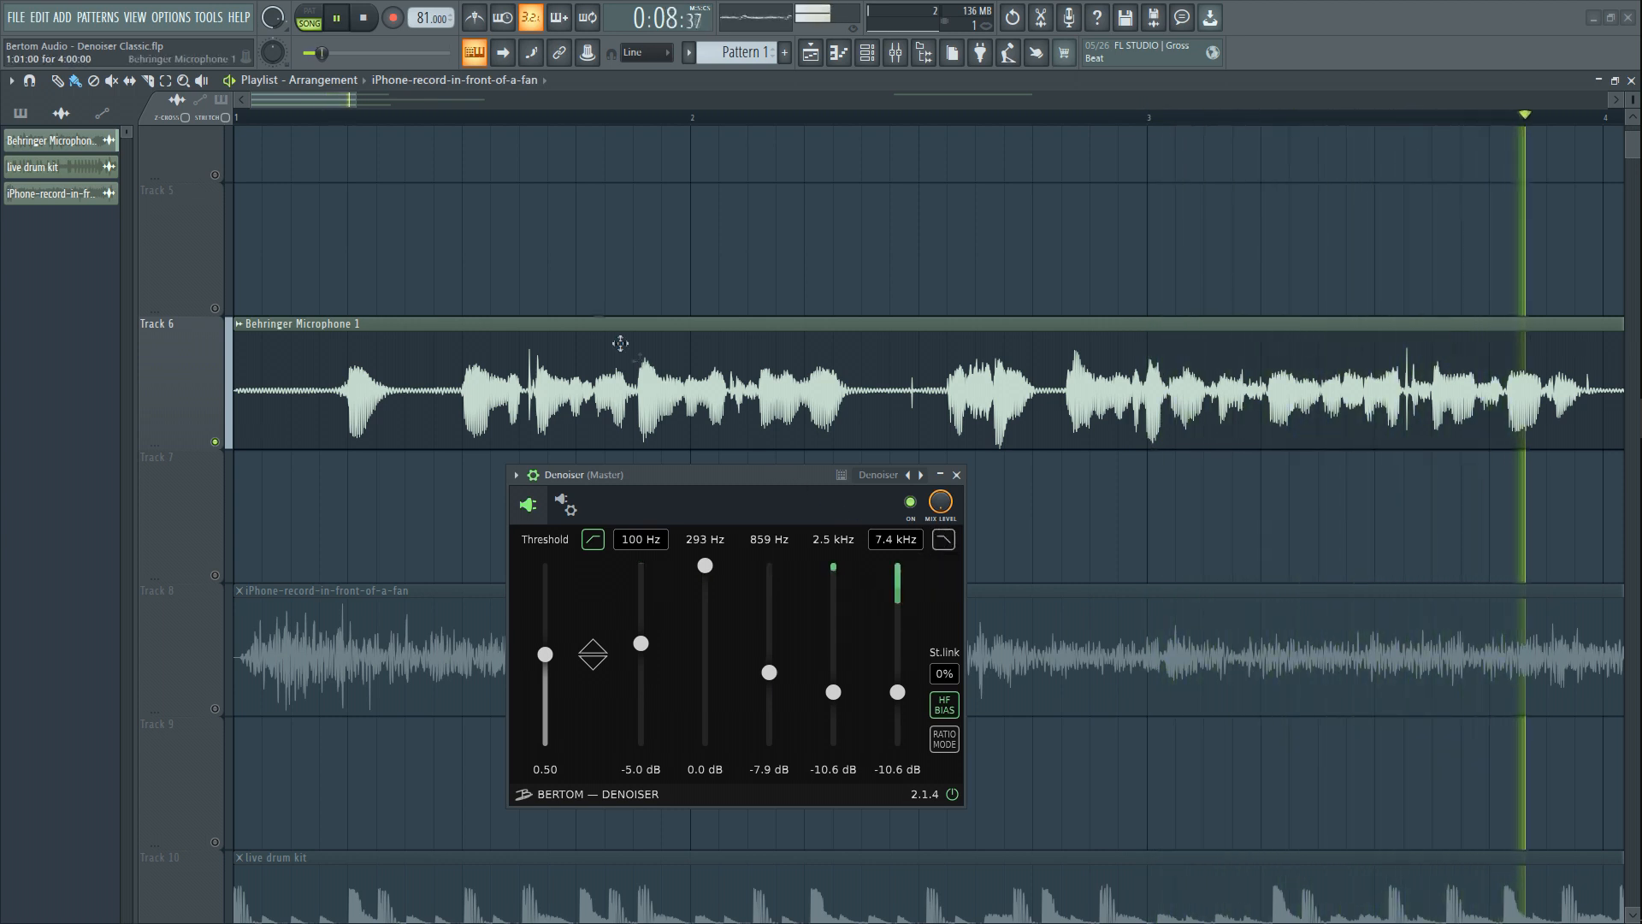
{"action": "left_click", "coordinate": [362, 18]}
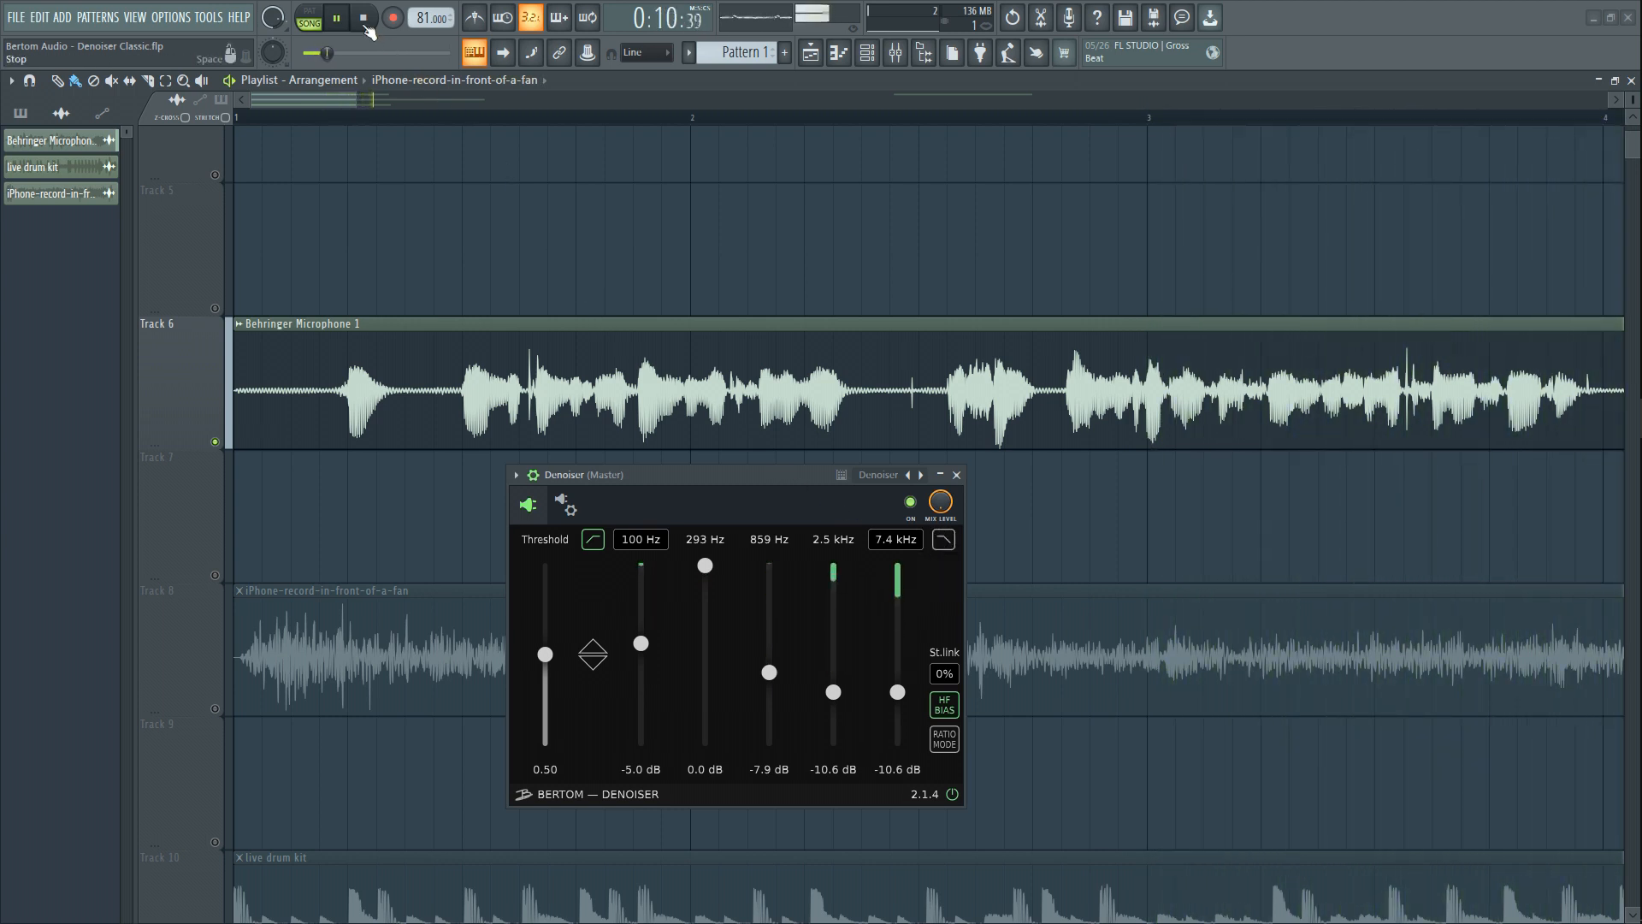
{"action": "left_click", "coordinate": [360, 18]}
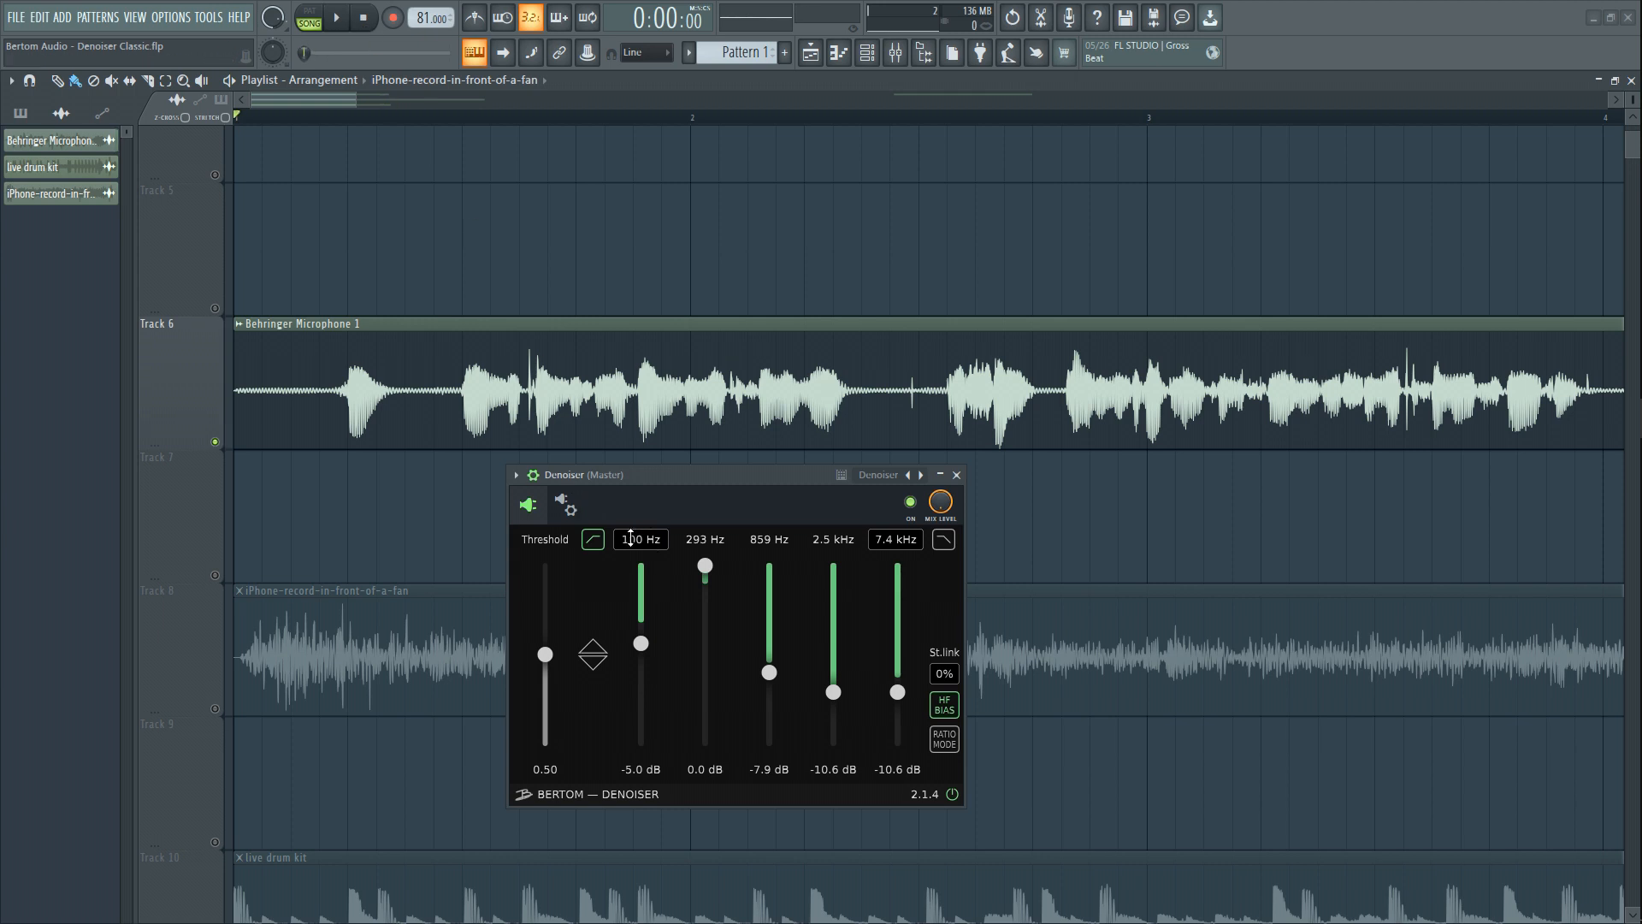
{"action": "left_click", "coordinate": [334, 18]}
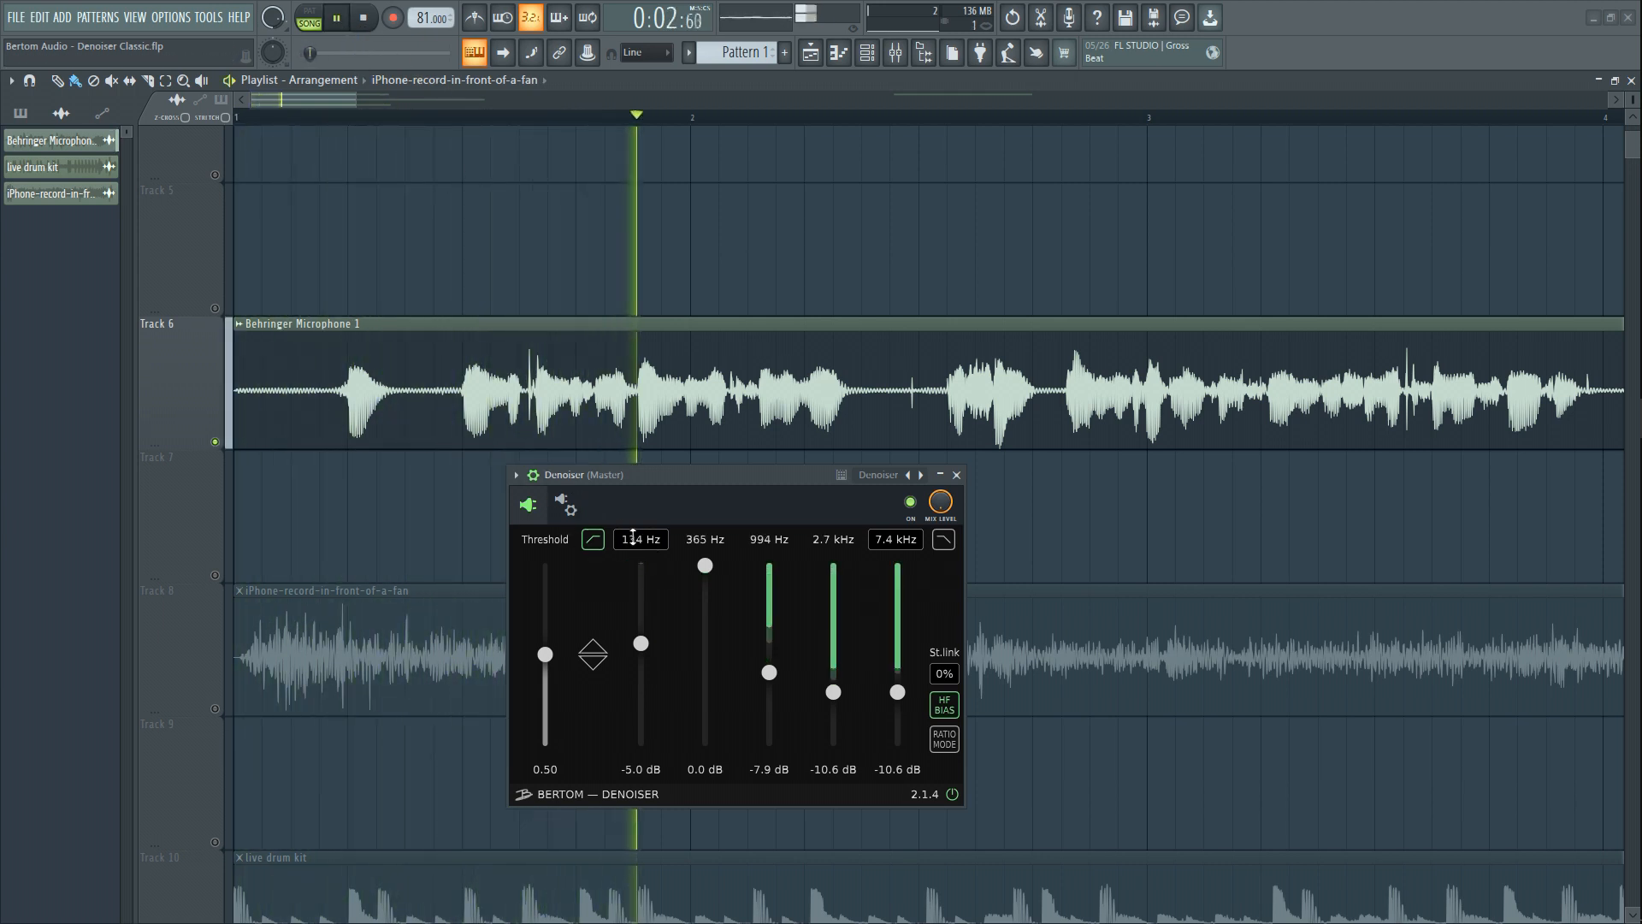
{"action": "left_click", "coordinate": [363, 18]}
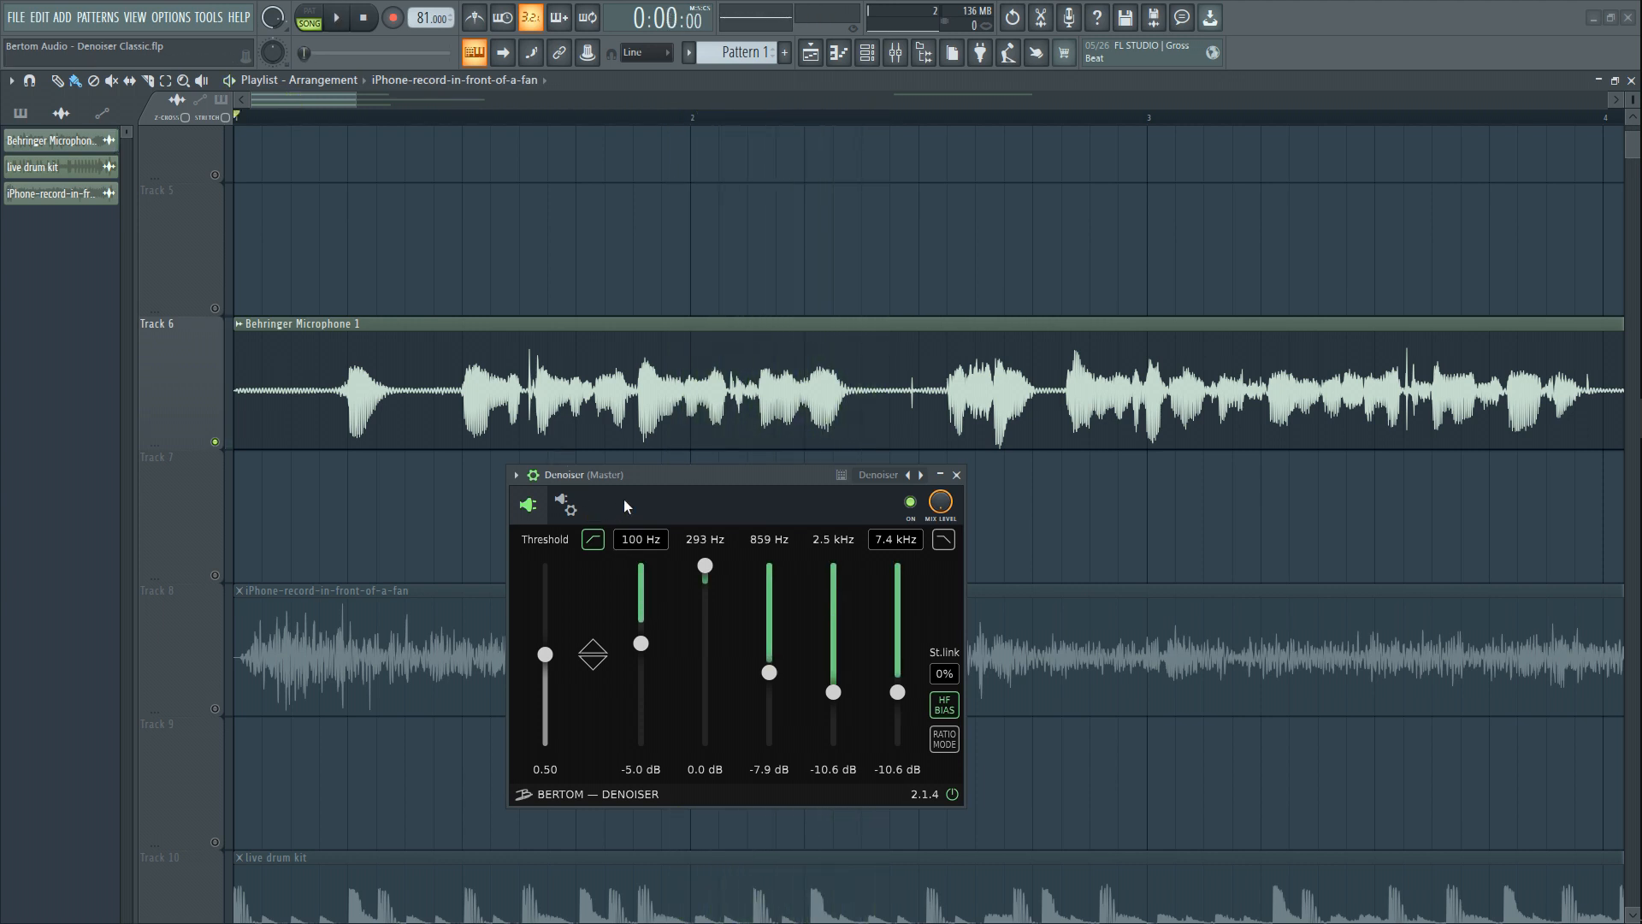
{"action": "mouse_move", "coordinate": [257, 150]}
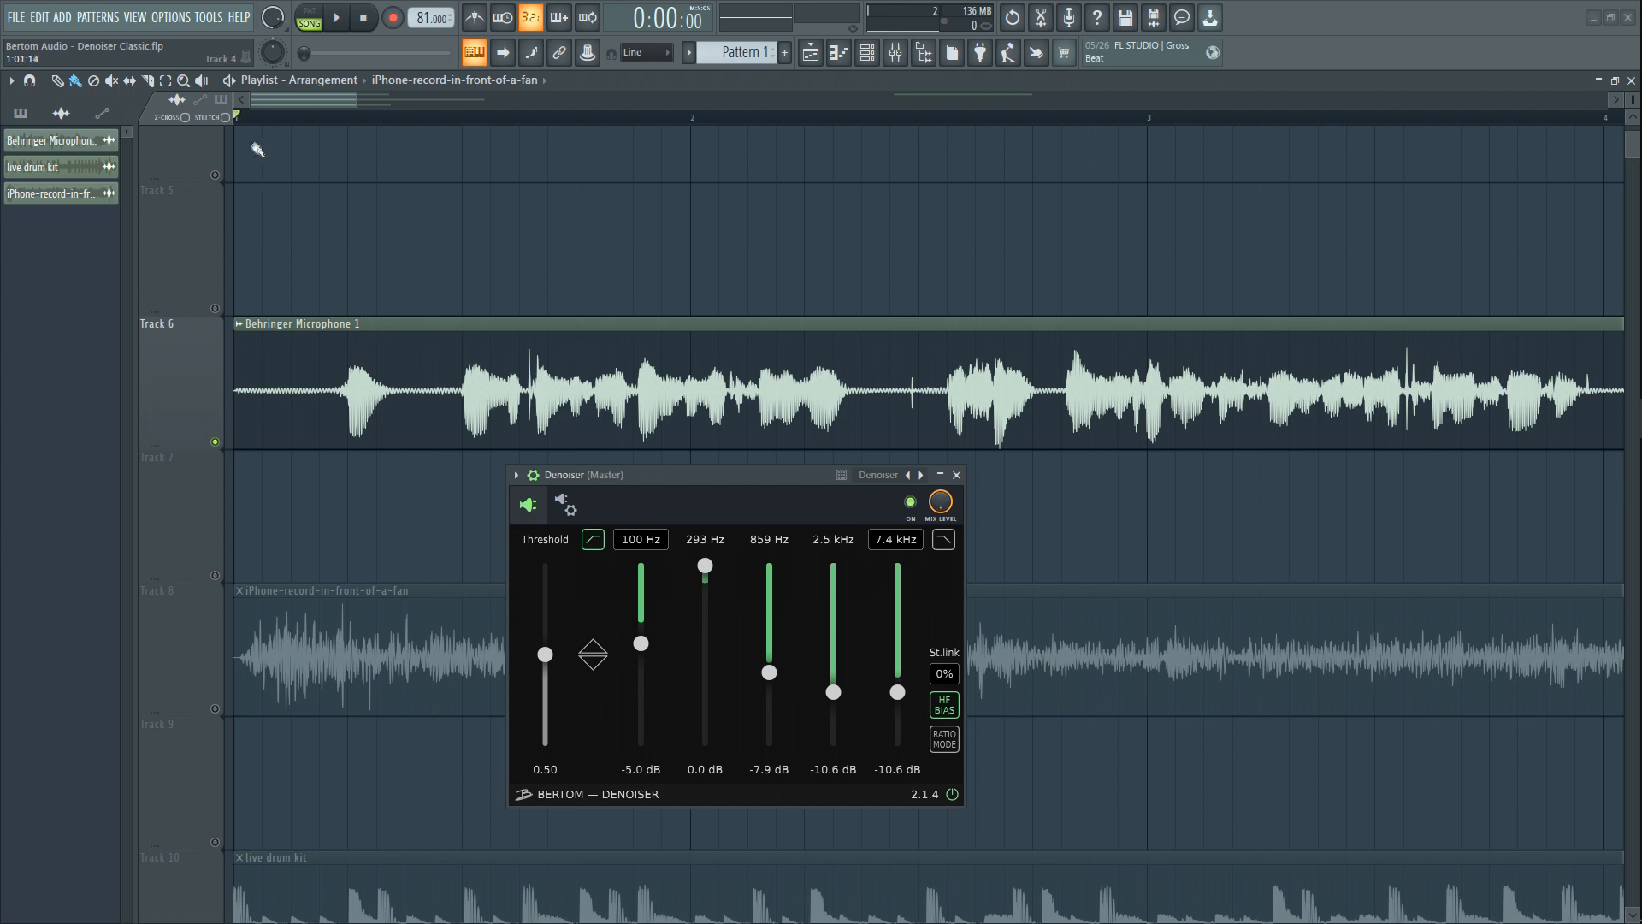
{"action": "mouse_move", "coordinate": [256, 136]}
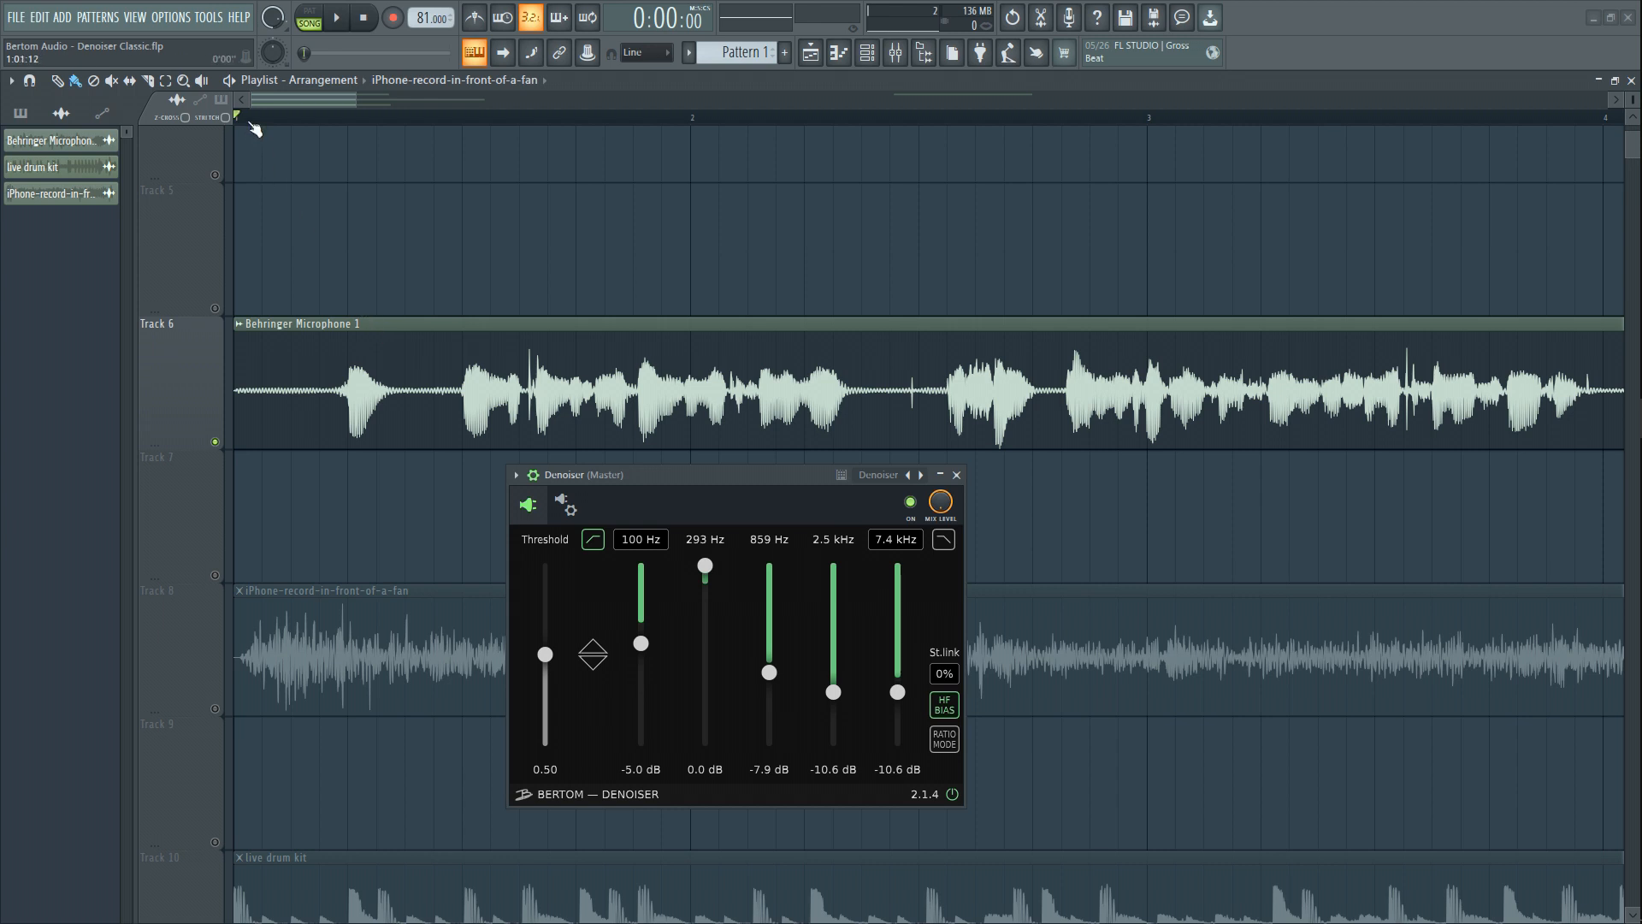
{"action": "left_click", "coordinate": [336, 18]}
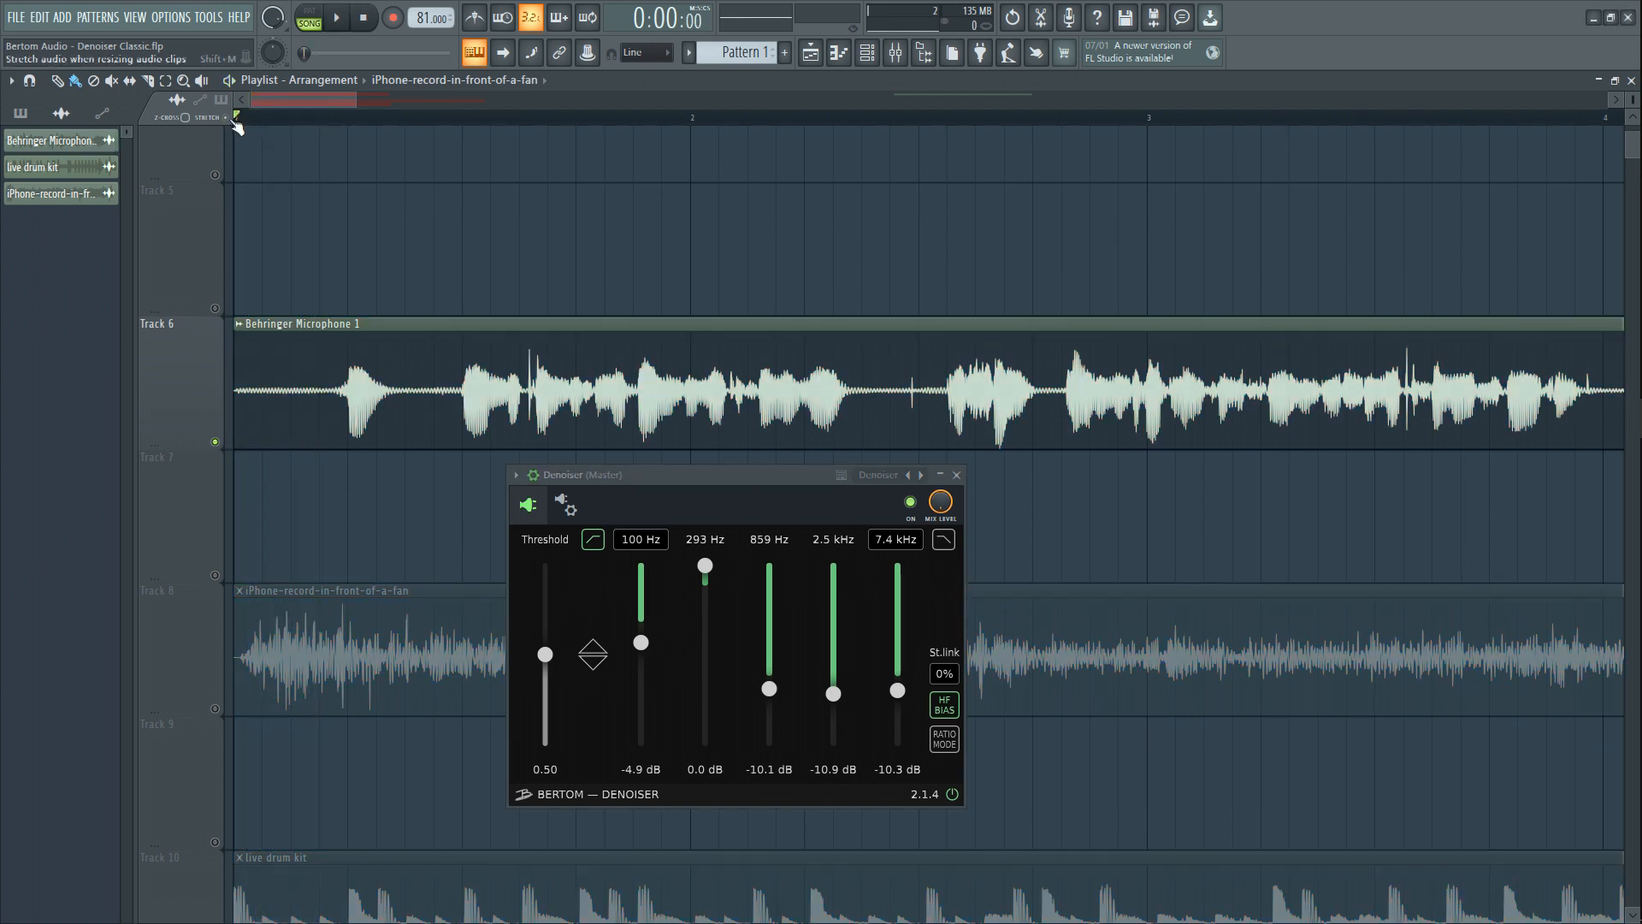
- A/B the Denoiser on the voice take, setting 859 Hz to -11 dB and 2.5 kHz to -3.7 dB
{"action": "left_click", "coordinate": [333, 18]}
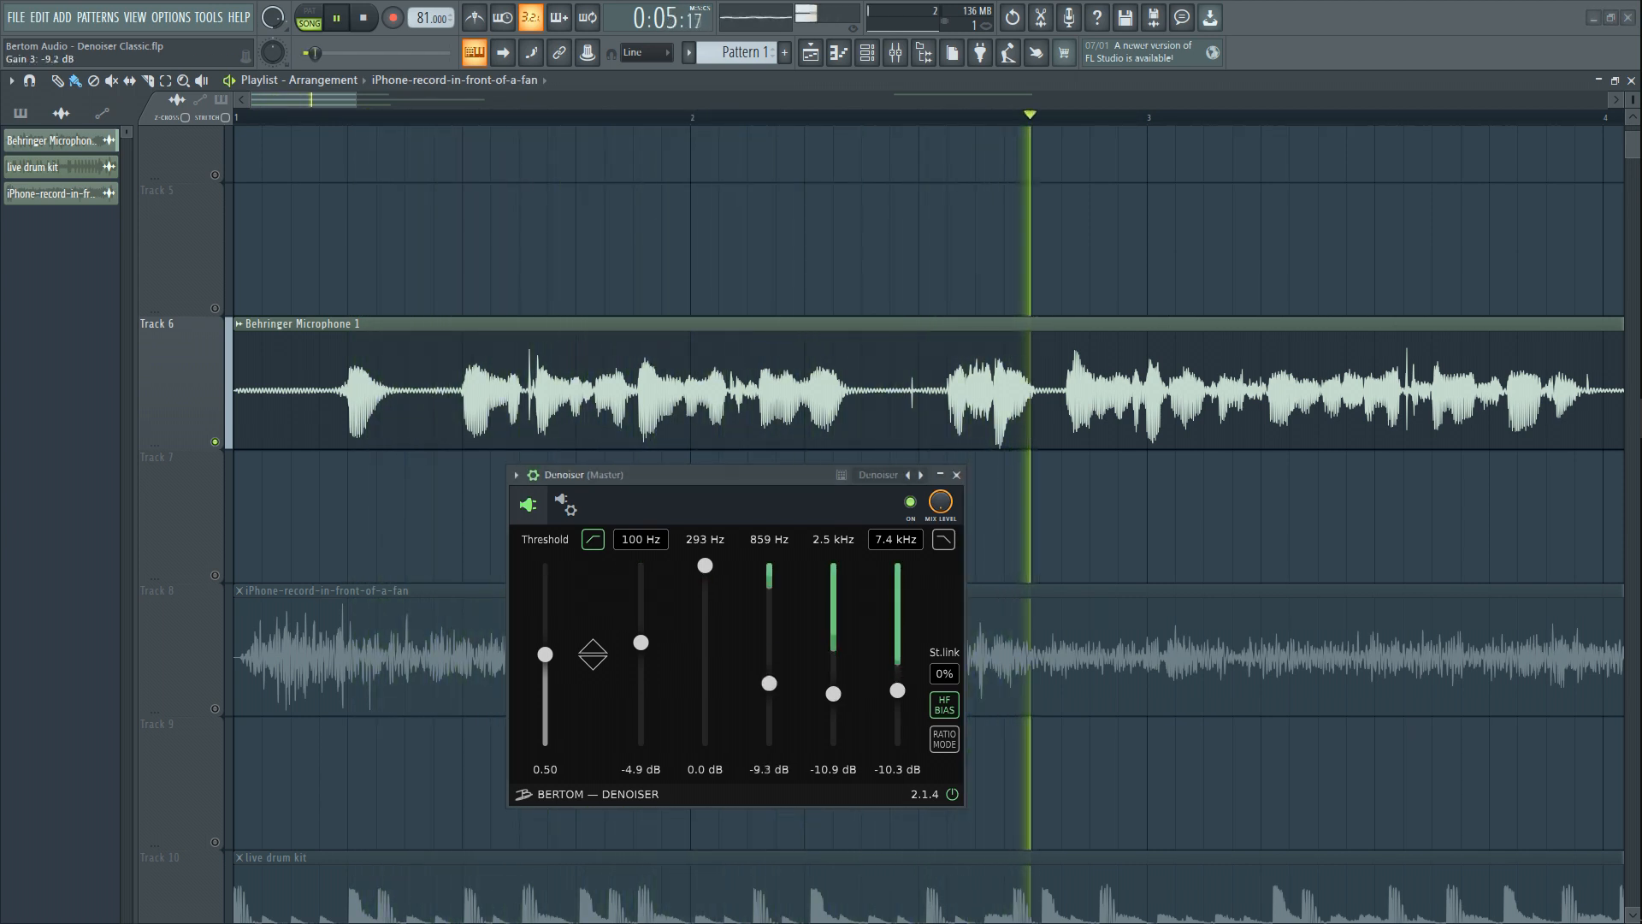
{"action": "left_click", "coordinate": [941, 538]}
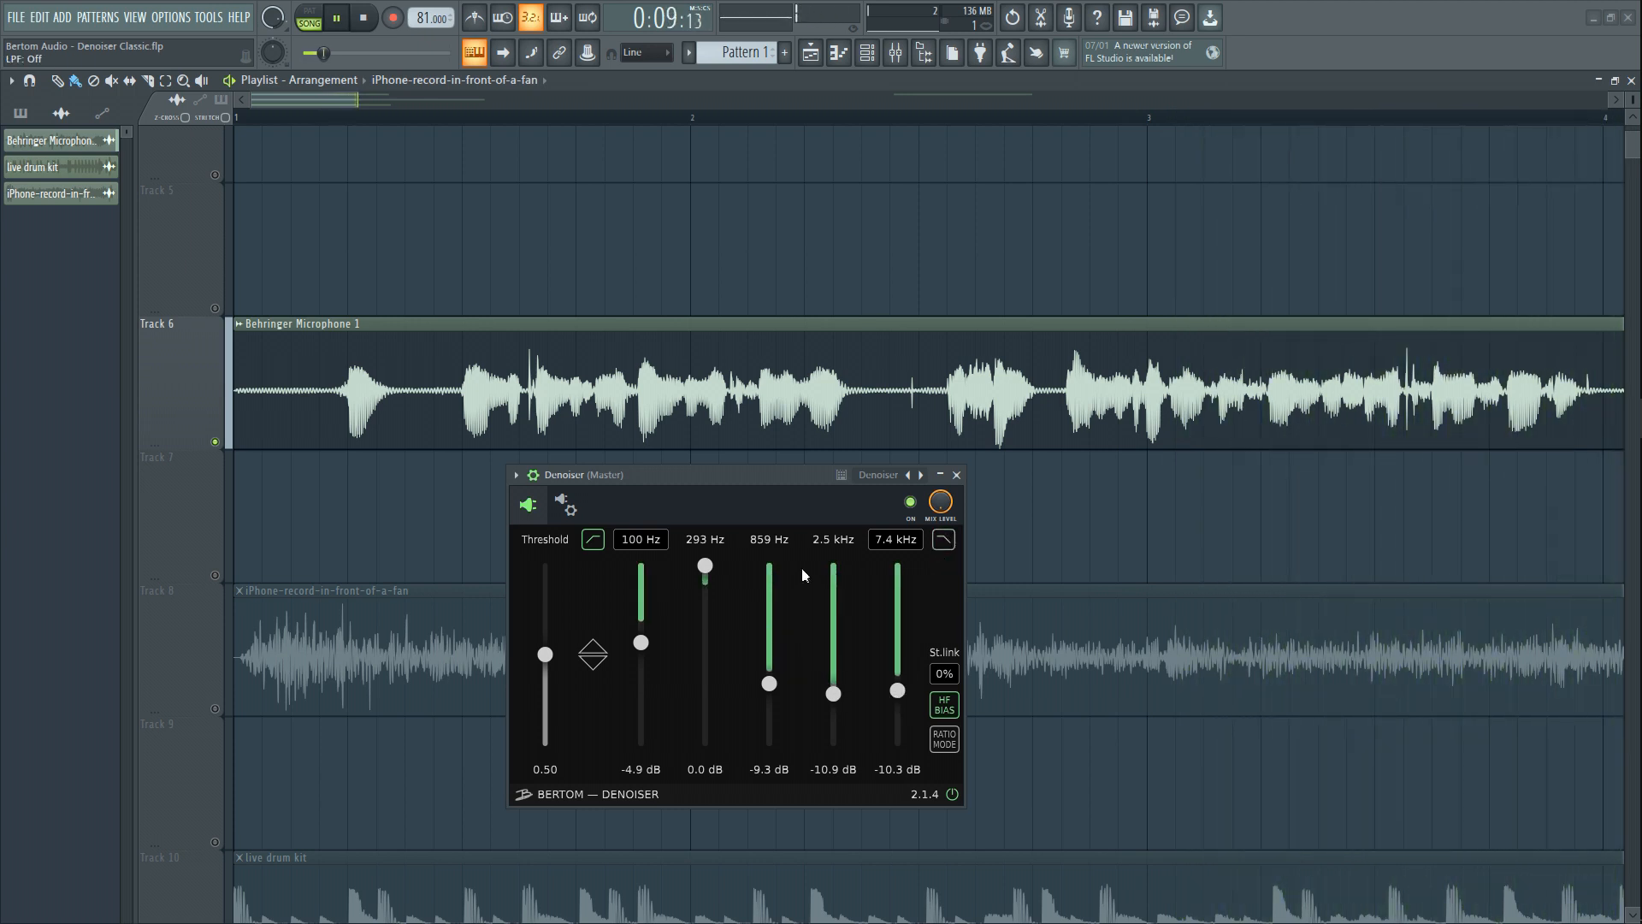
{"action": "left_click", "coordinate": [364, 18]}
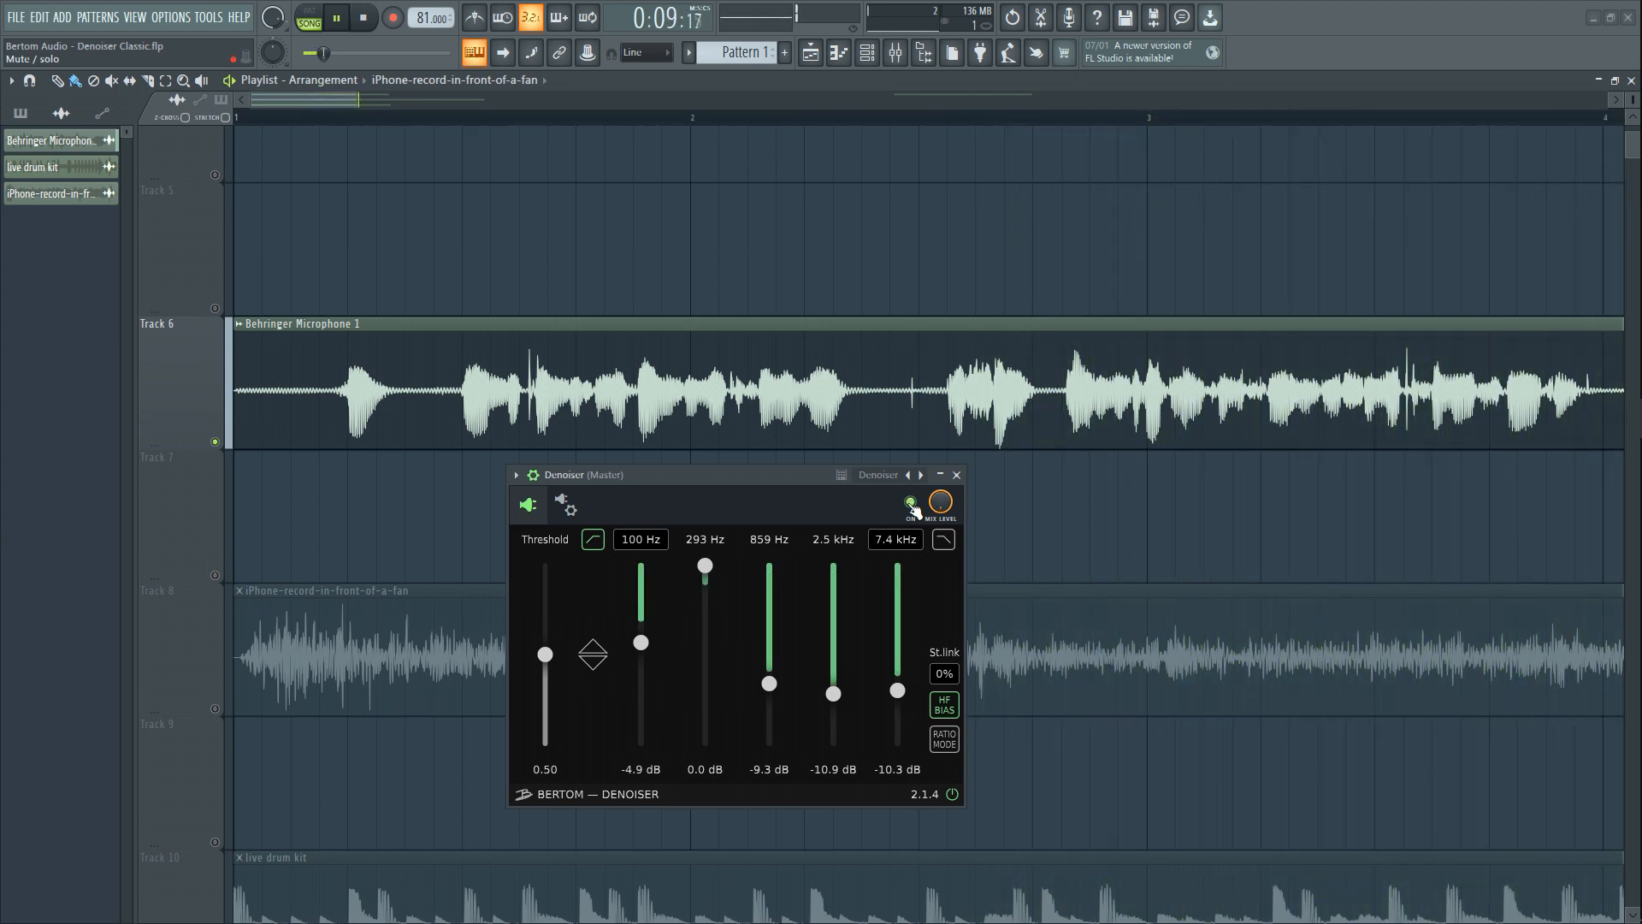
{"action": "left_click", "coordinate": [363, 18]}
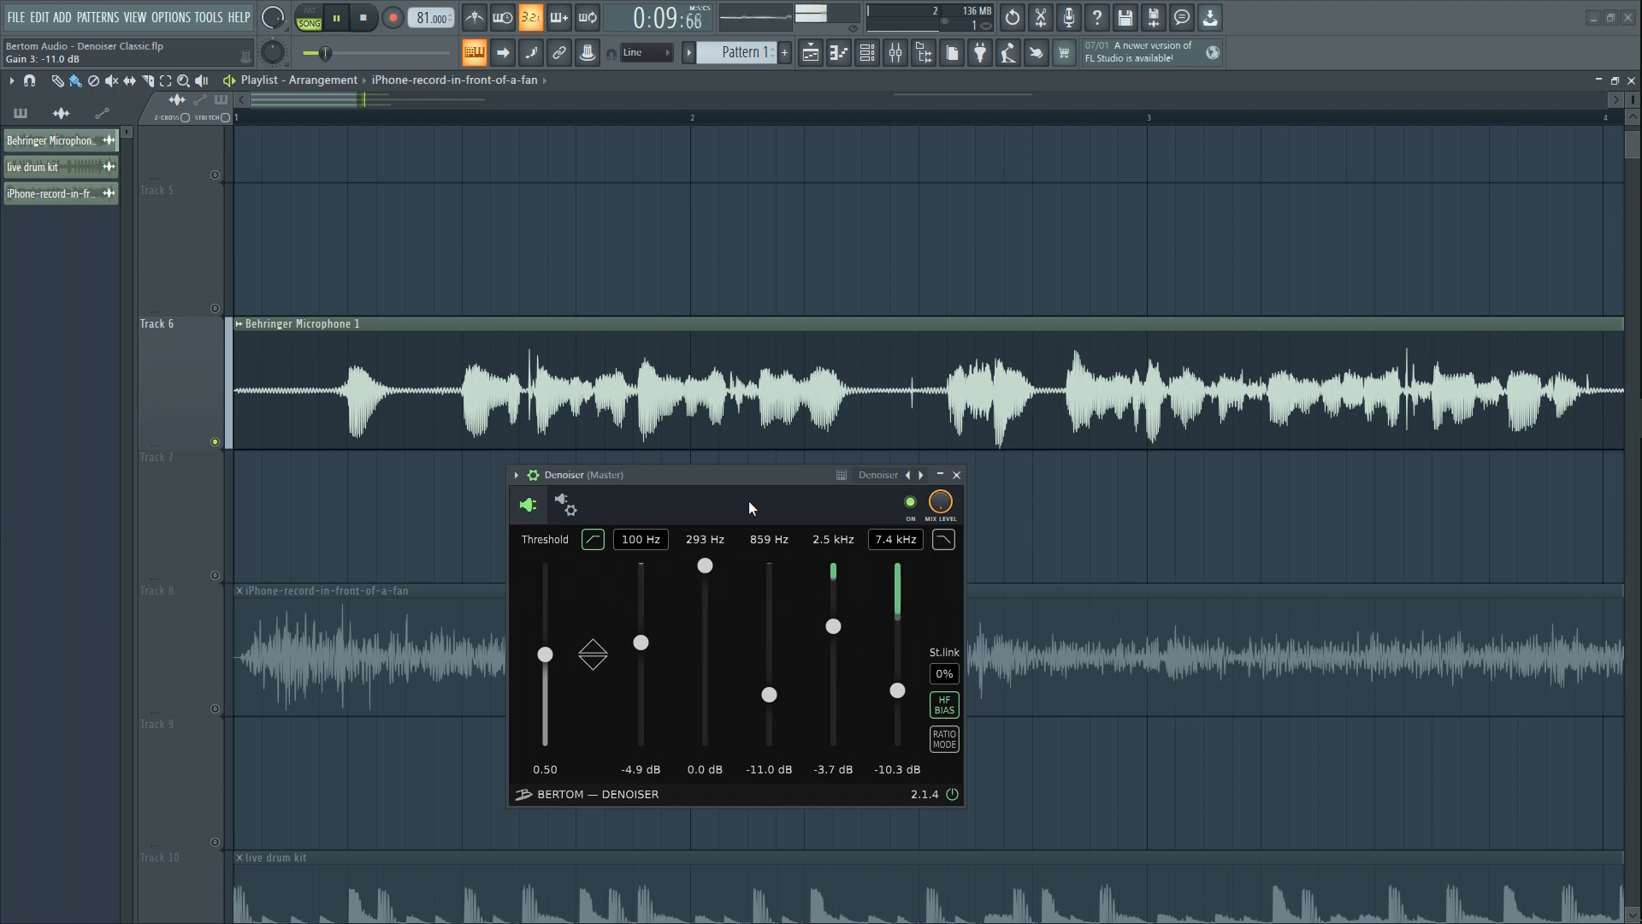
{"action": "left_click", "coordinate": [362, 18]}
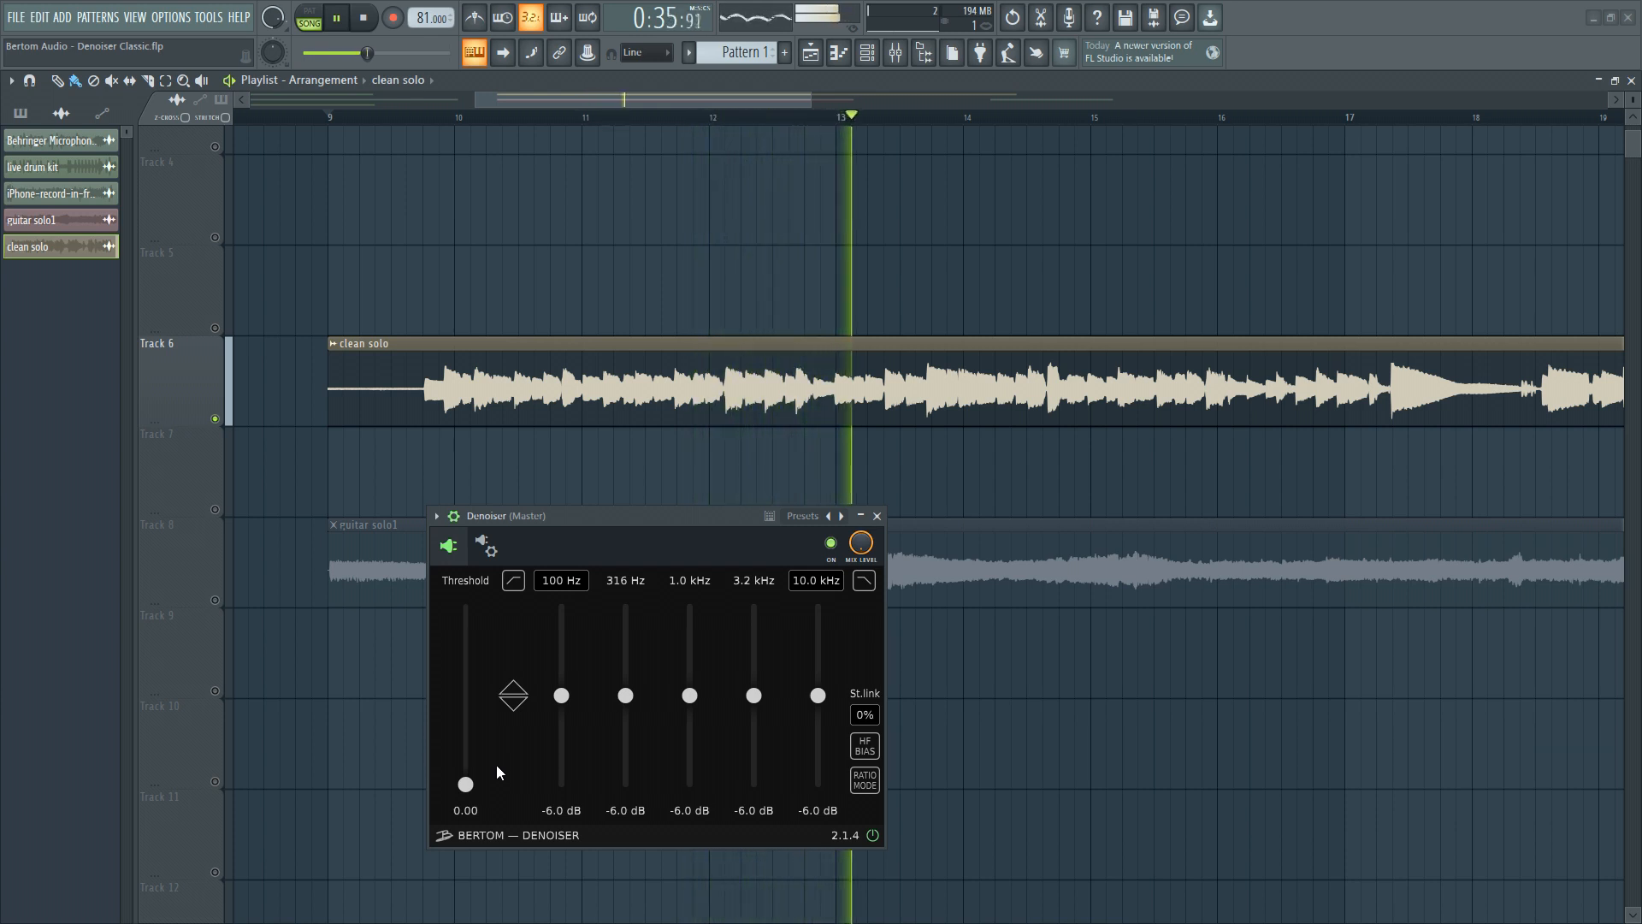
- Play the guitar solo with threshold 1.00 and bands -3.5, 0, -7, -14.8, -20.2 dB
{"action": "left_click", "coordinate": [335, 18]}
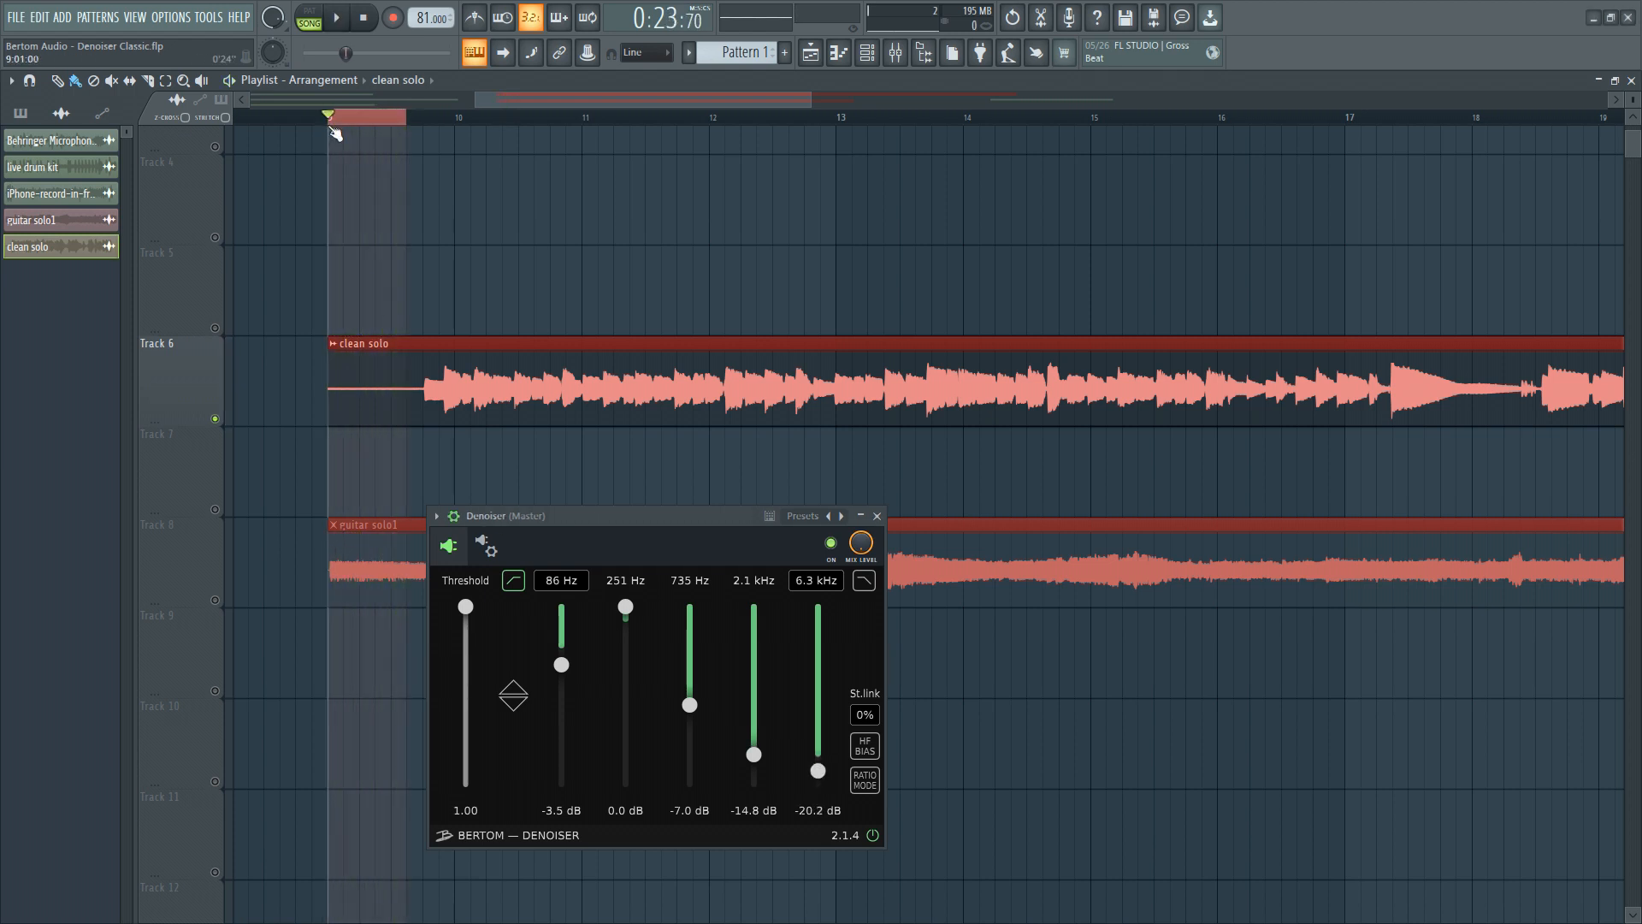
- Play the clean solo, set 2.4 kHz to -9.2 dB and 7.4 kHz to -15.3 dB, and A/B
{"action": "left_click", "coordinate": [335, 18]}
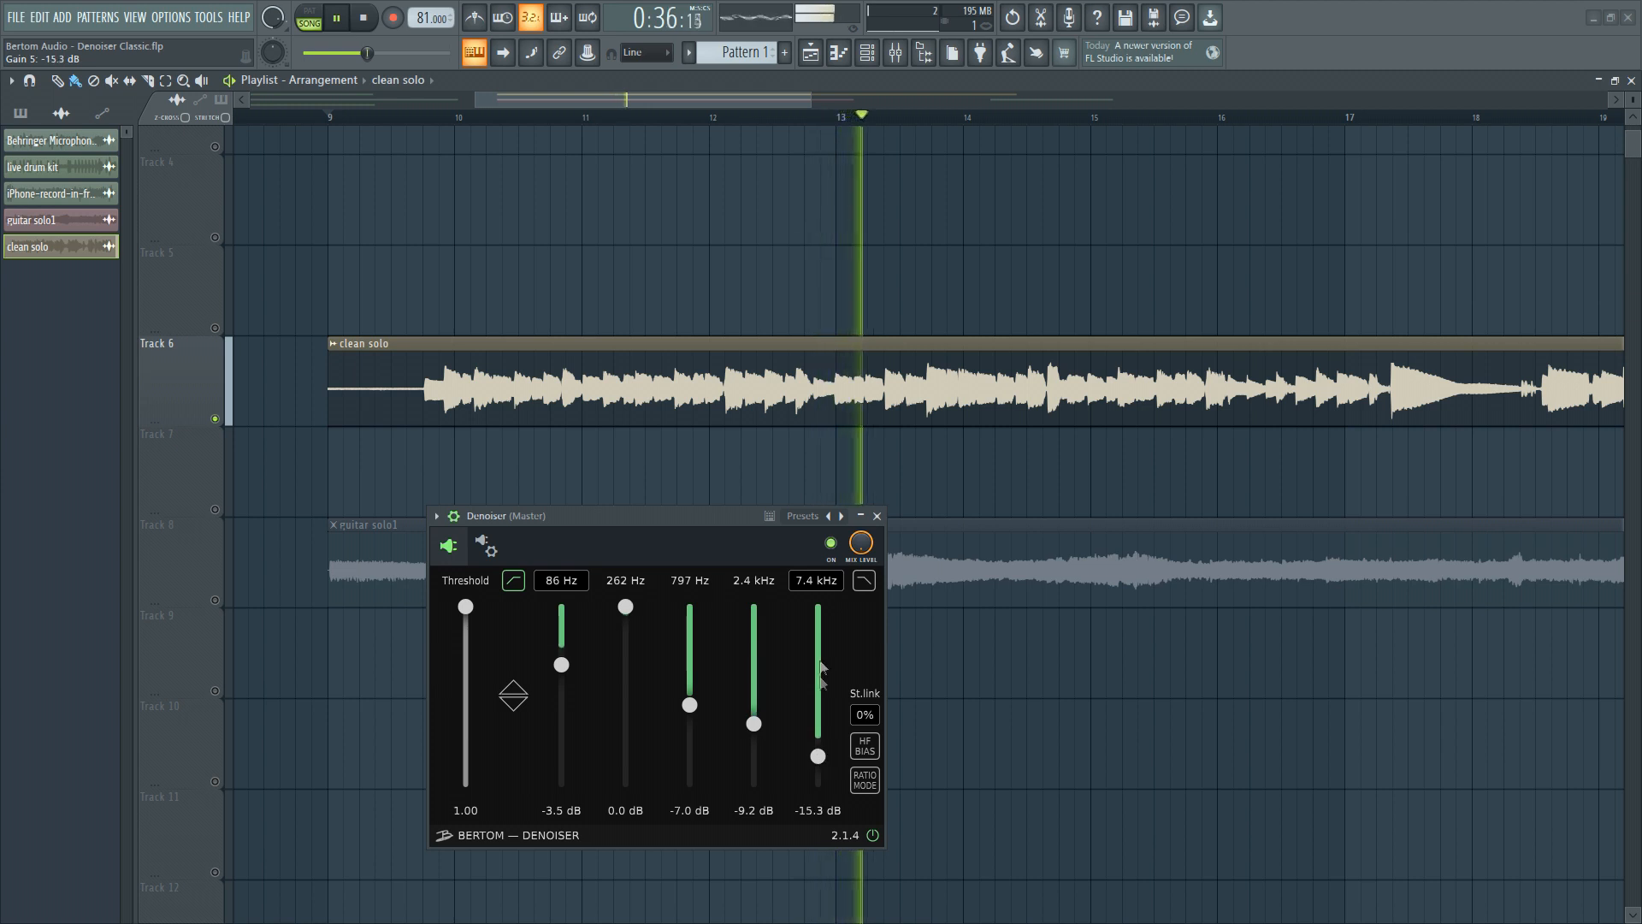
{"action": "left_click", "coordinate": [831, 546]}
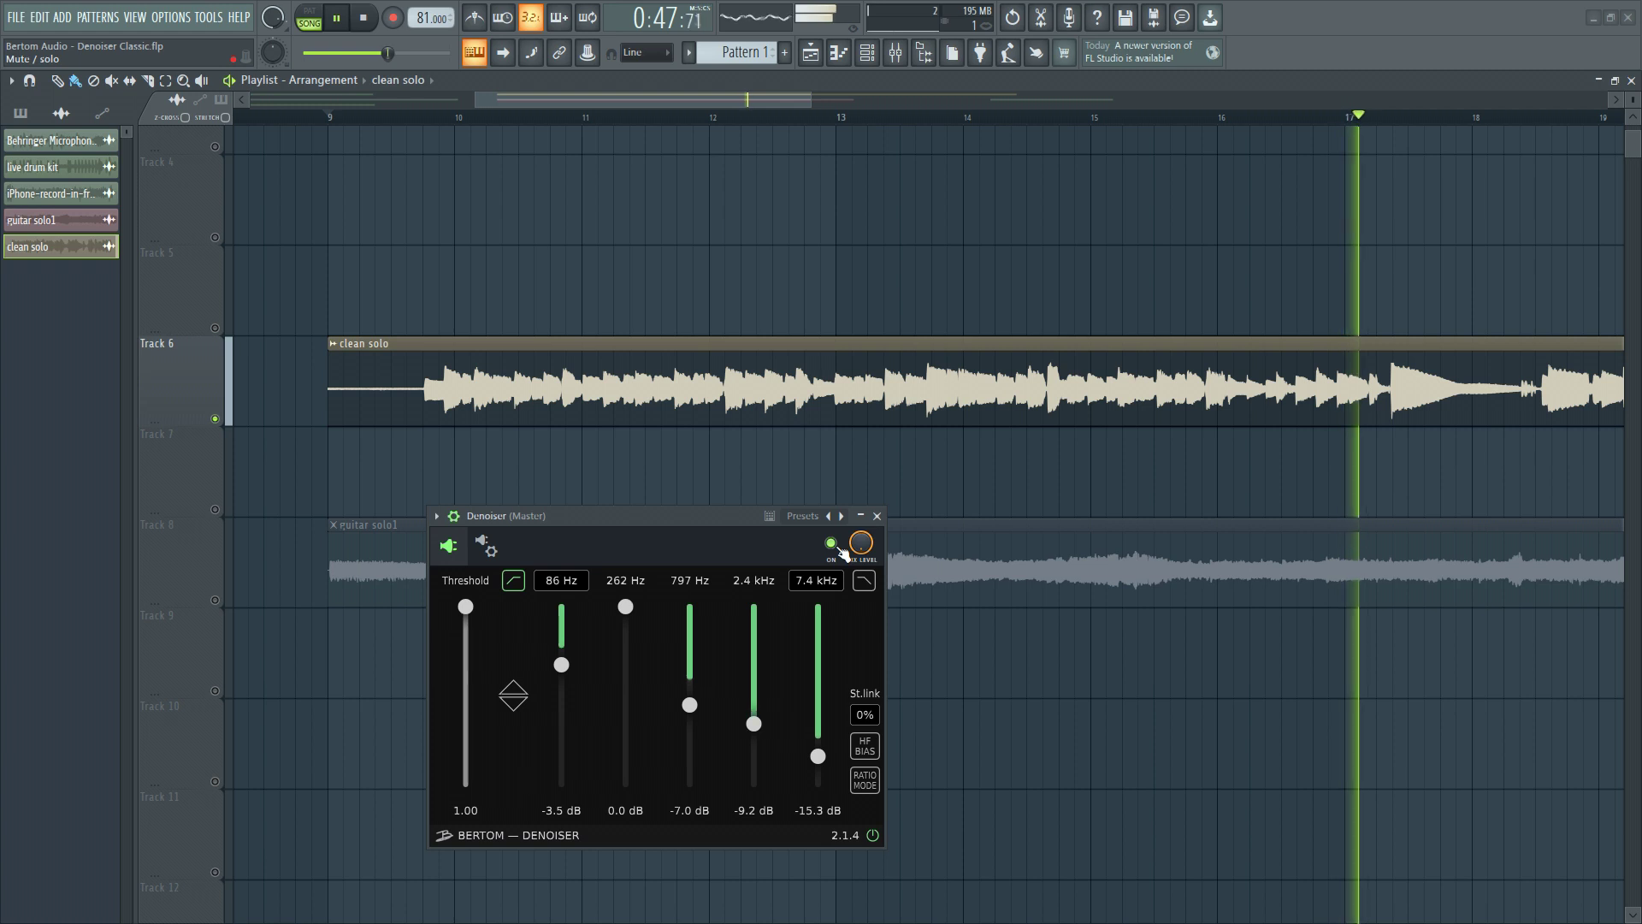
{"action": "left_click", "coordinate": [830, 544]}
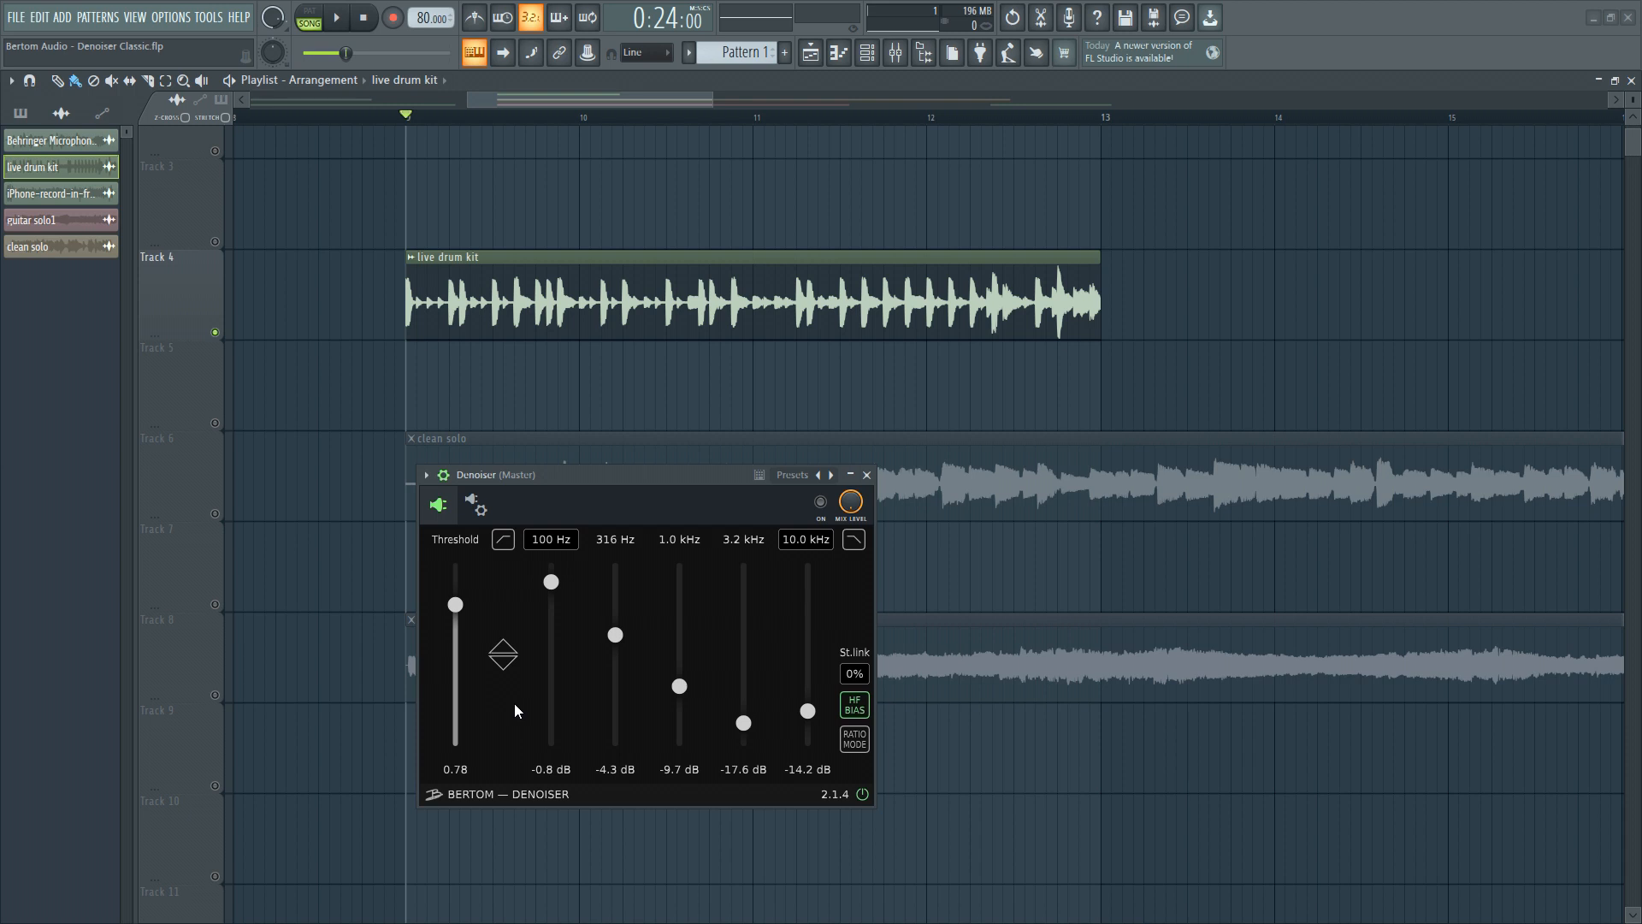
- Play the live drum kit loop through the Denoiser at threshold 0.78
{"action": "left_click", "coordinate": [333, 17]}
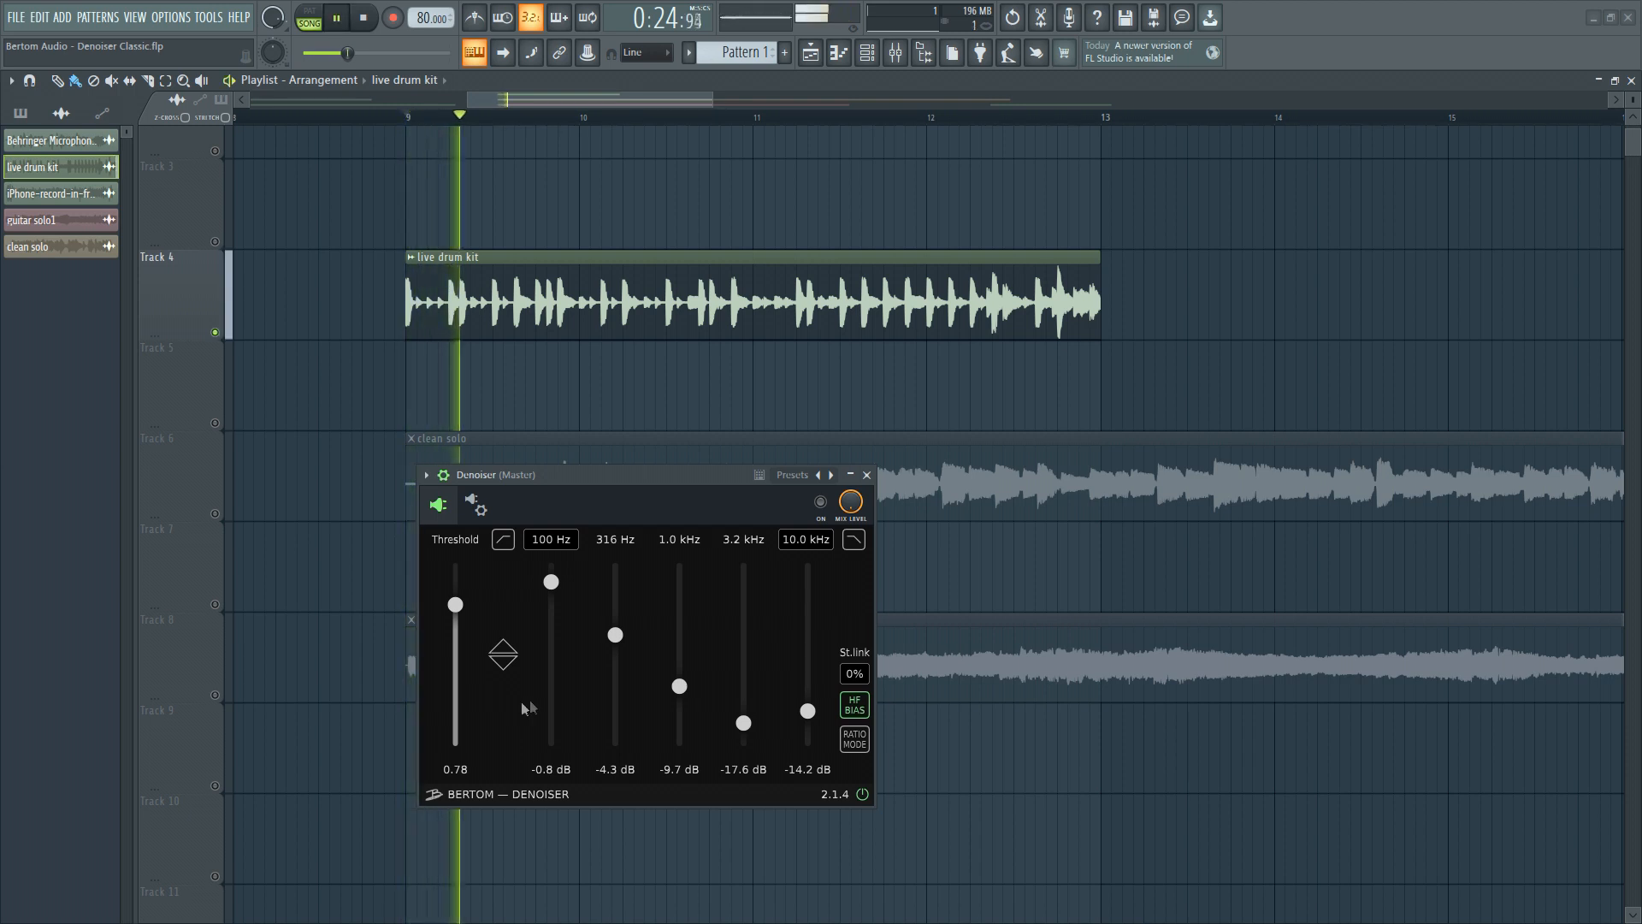